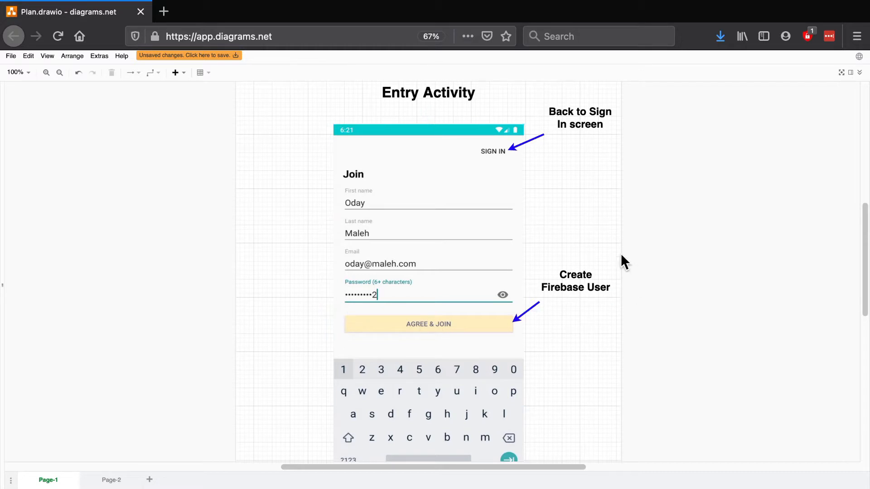
- Review the Sign in page plan, selecting the Back to Sign Up and Sign In with Google notes
left_click(575, 280)
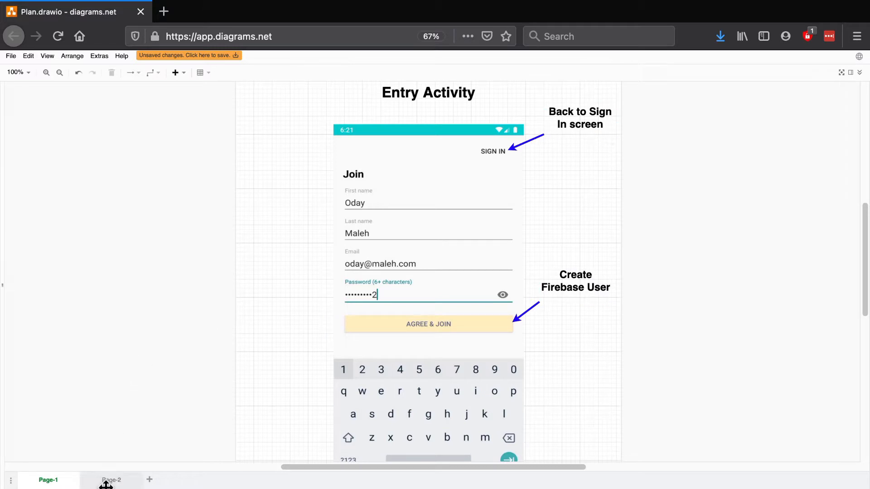
left_click(112, 481)
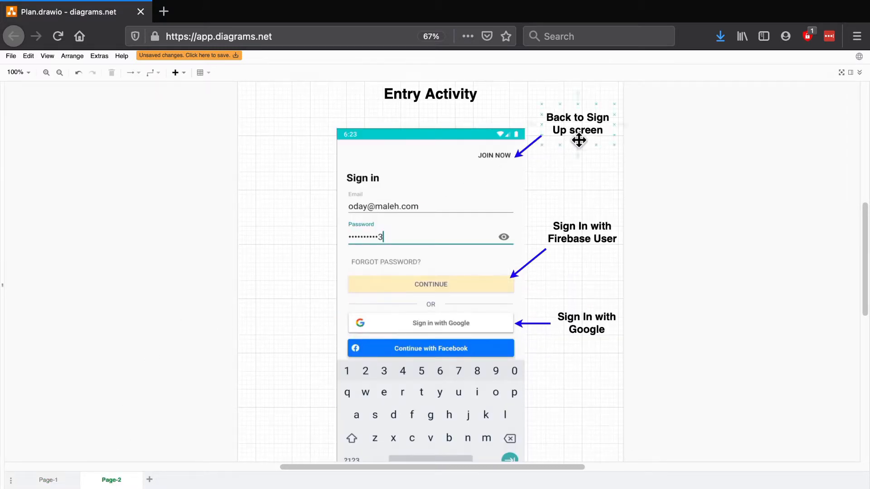
left_click(429, 93)
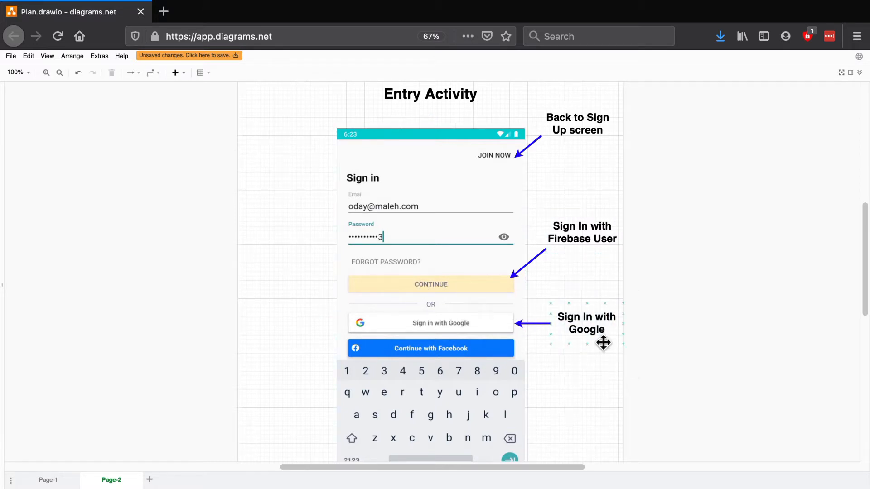
left_click(586, 323)
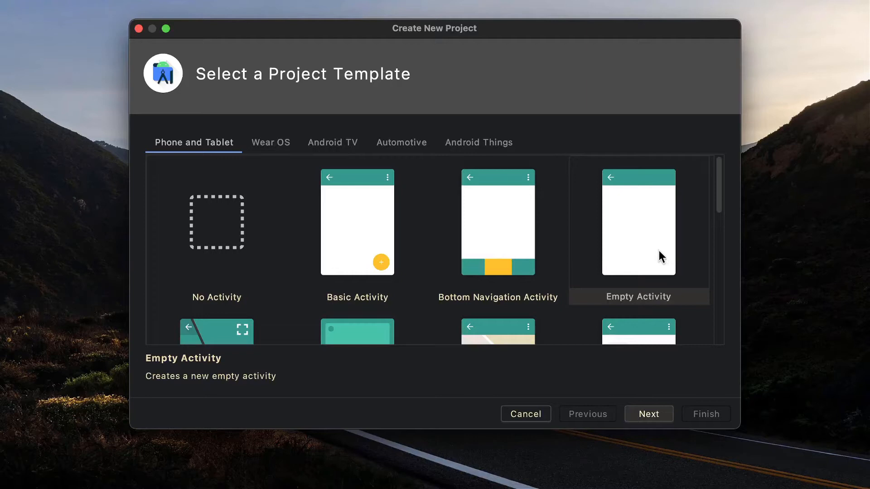
- Create an Empty Activity Kotlin project named 'Fire Login'
left_click(647, 414)
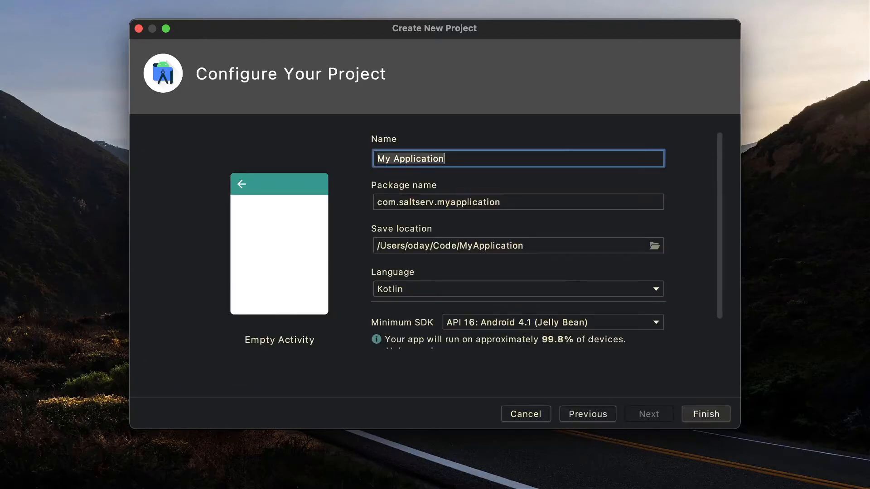
type("Fire Login")
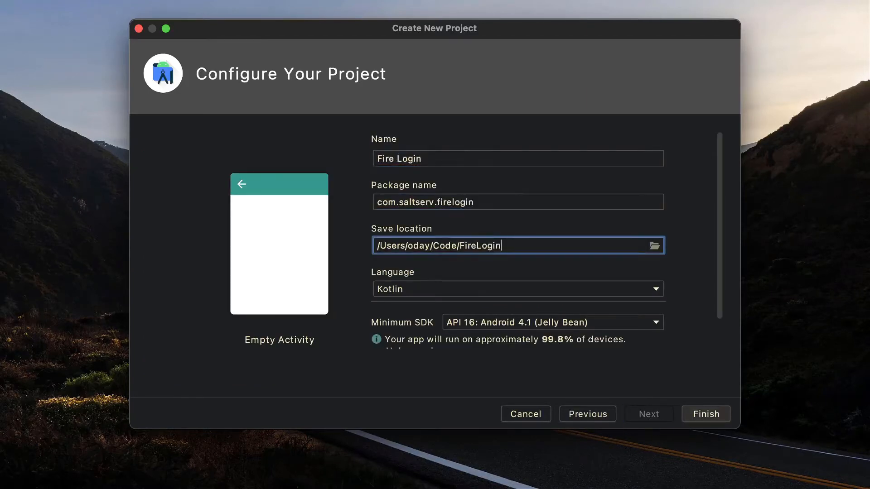
left_click(705, 414)
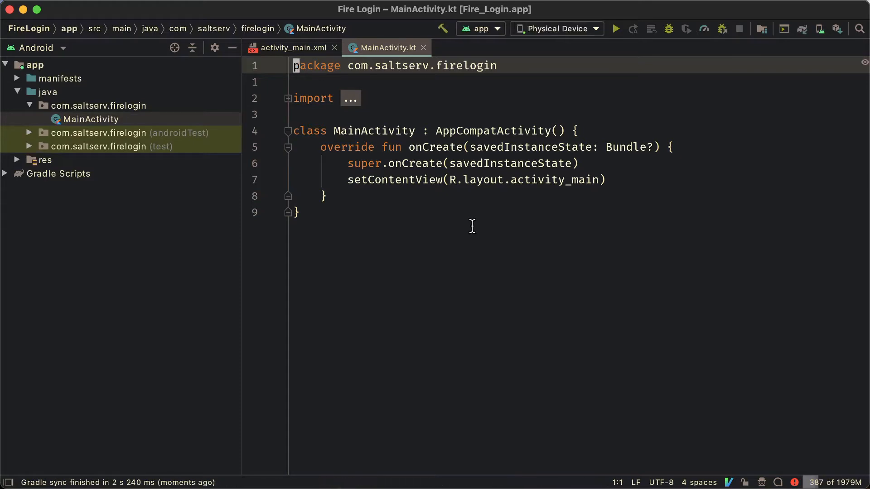
- Show the full Project file tree, expand FireLogin and close activity_main.xml
left_click(35, 48)
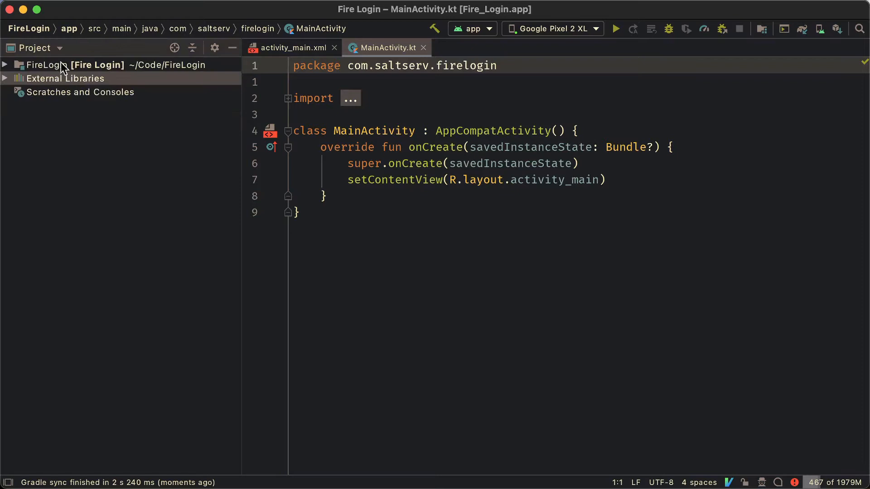
left_click(174, 48)
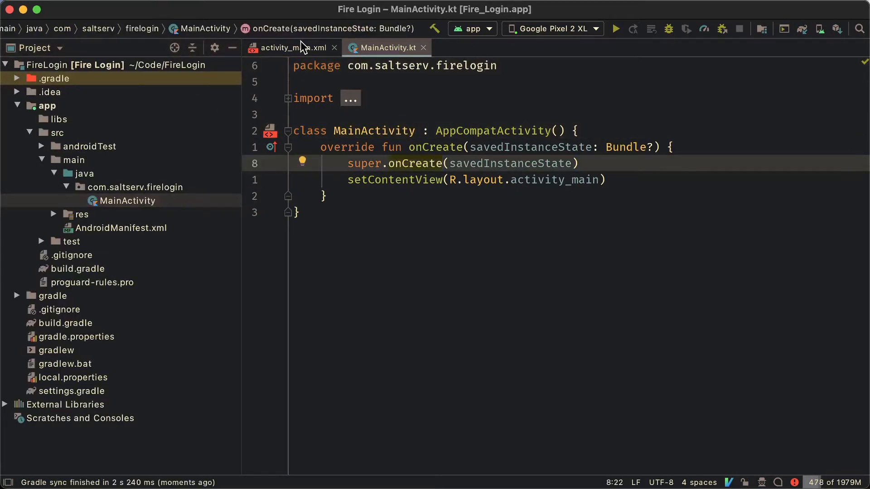
left_click(333, 48)
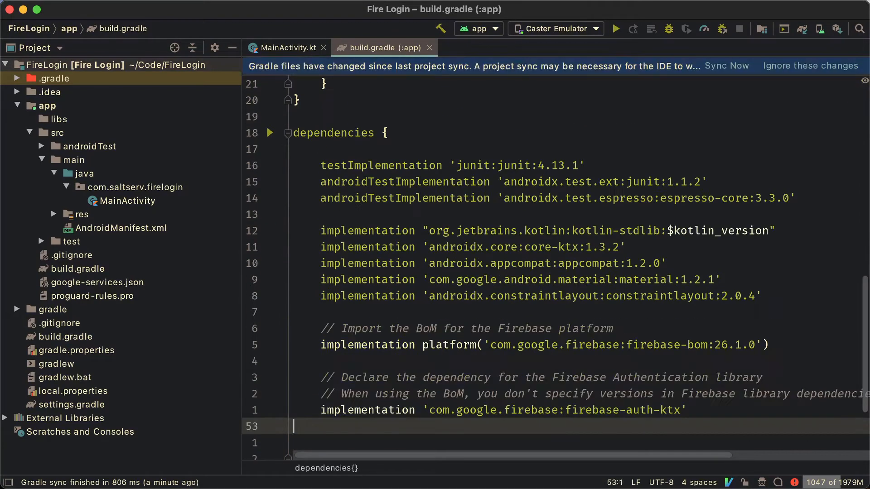
- Add the Koin and RxAndroid dependency lines to app build.gradle and sync Gradle
key("enter")
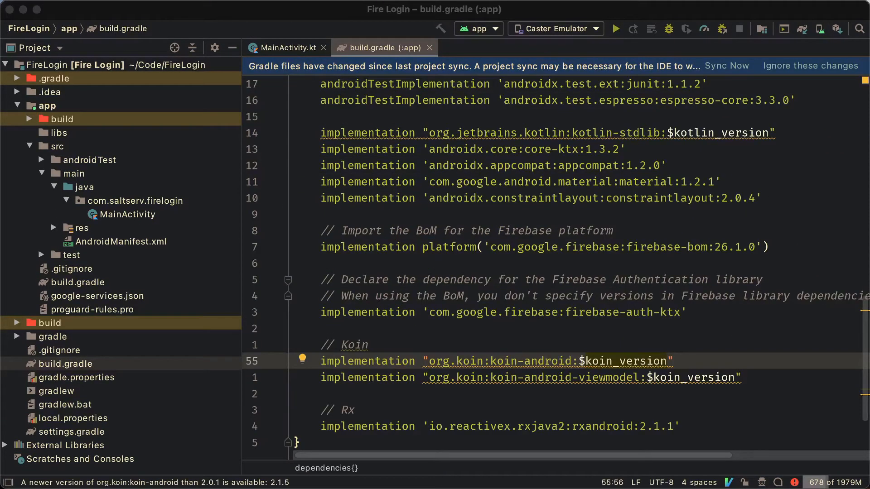
left_click(727, 65)
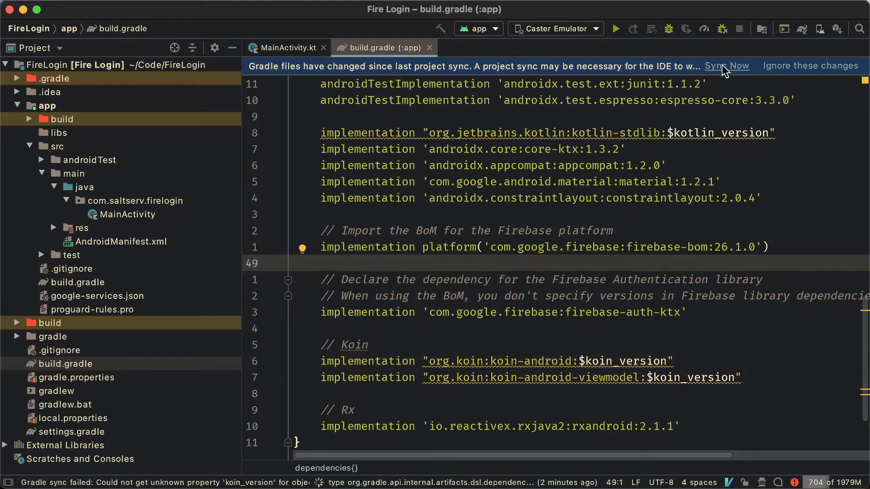
left_click(727, 65)
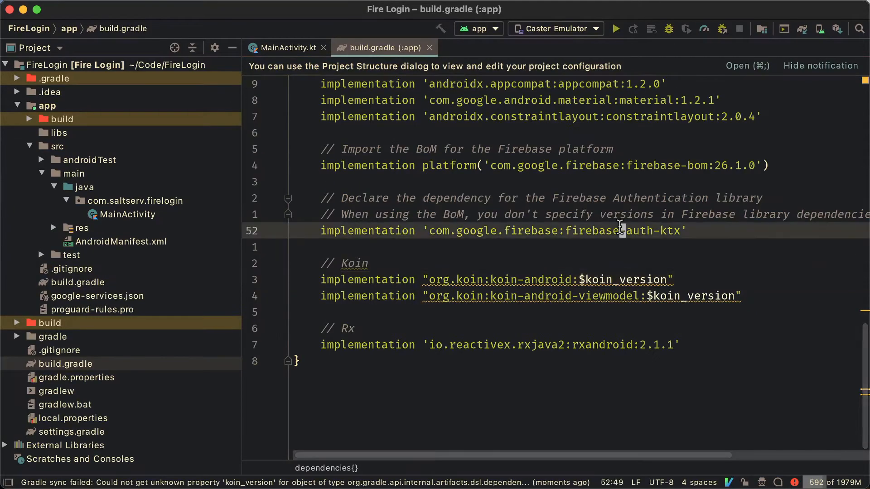
- Define koin_version = "2.0.1" in the project-level build.gradle ext block
type("bui")
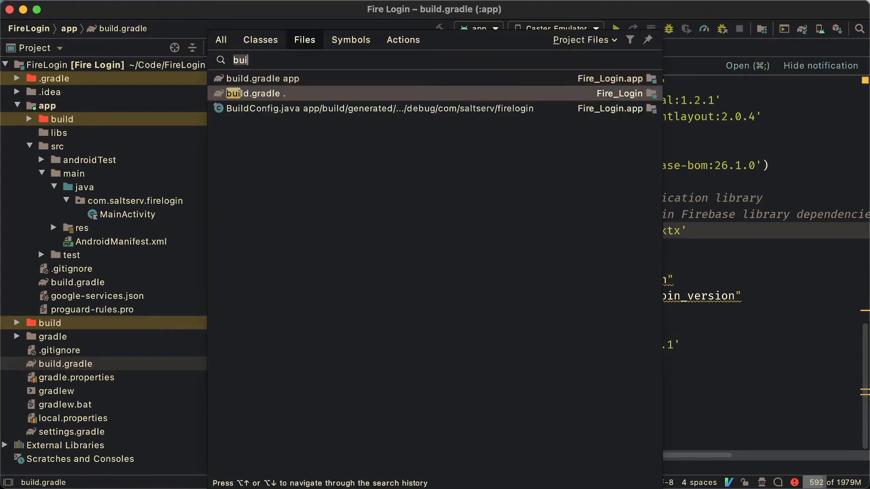
left_click(256, 93)
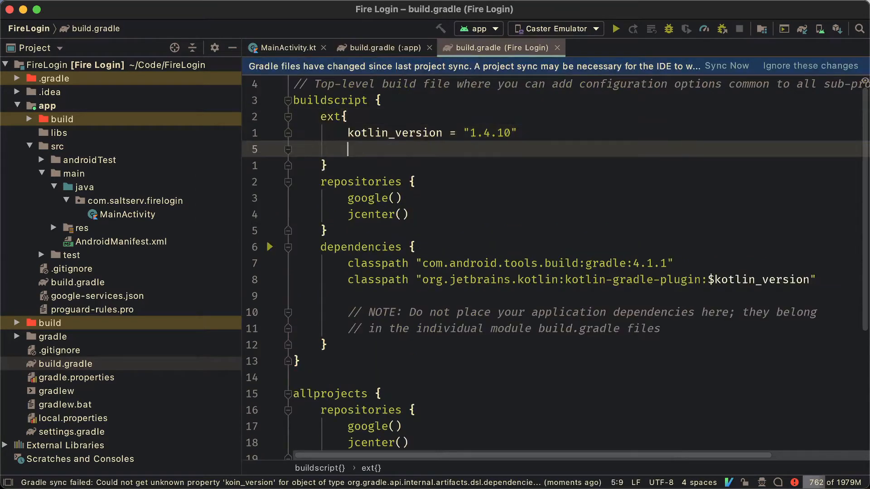
type("koin_ve")
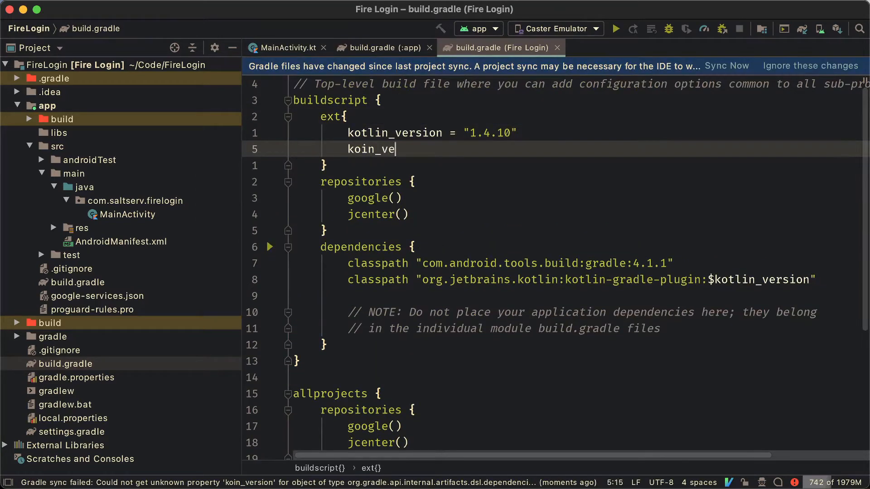
type("rsion = \"")
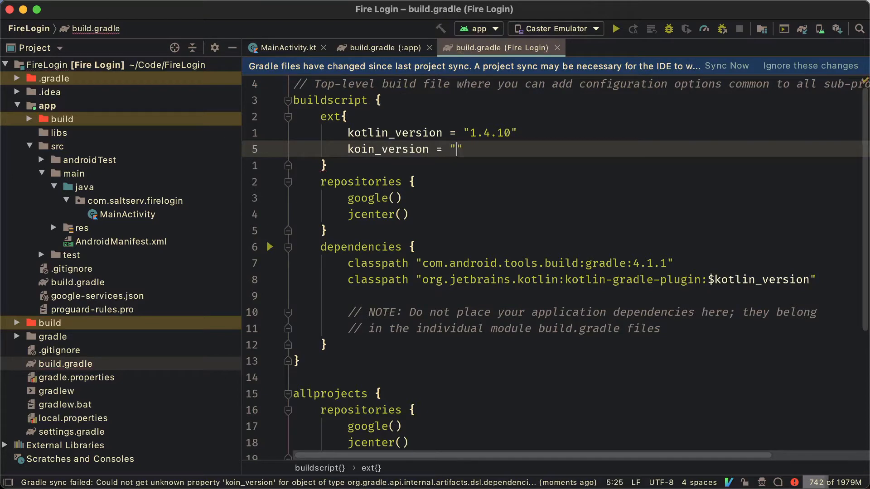
type("2.")
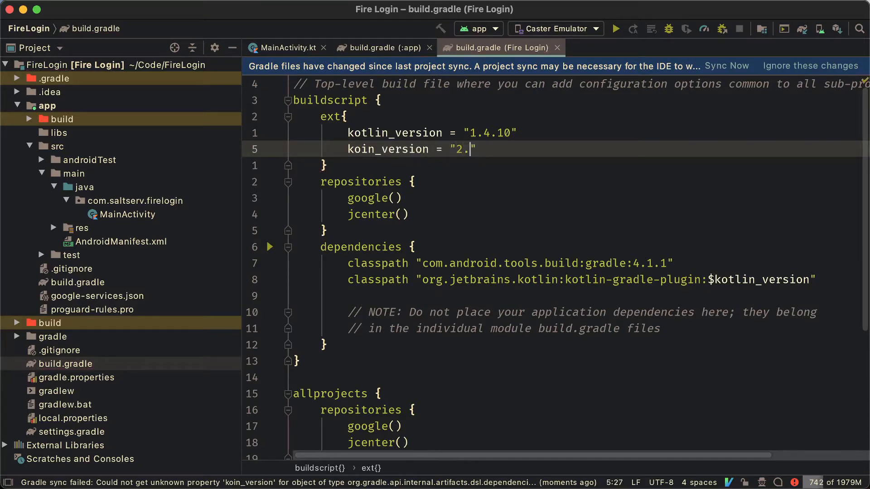
type("0.1")
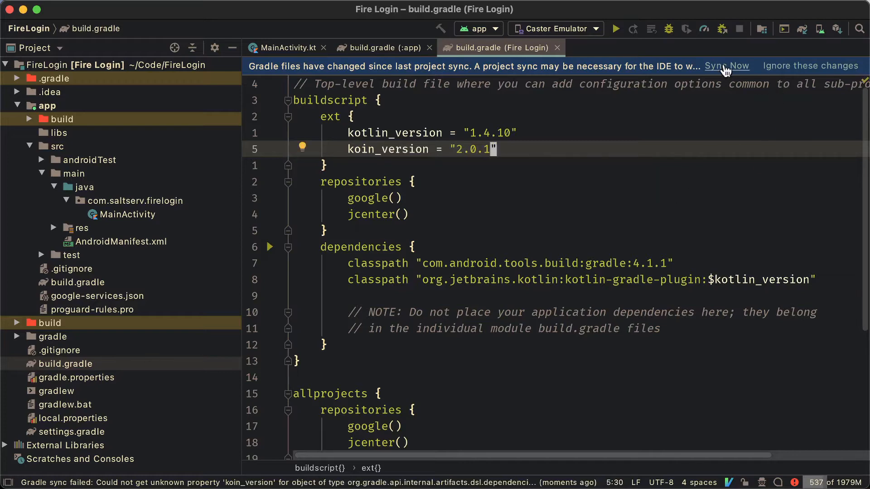
- Sync Gradle with the new koin_version and run the build
left_click(726, 65)
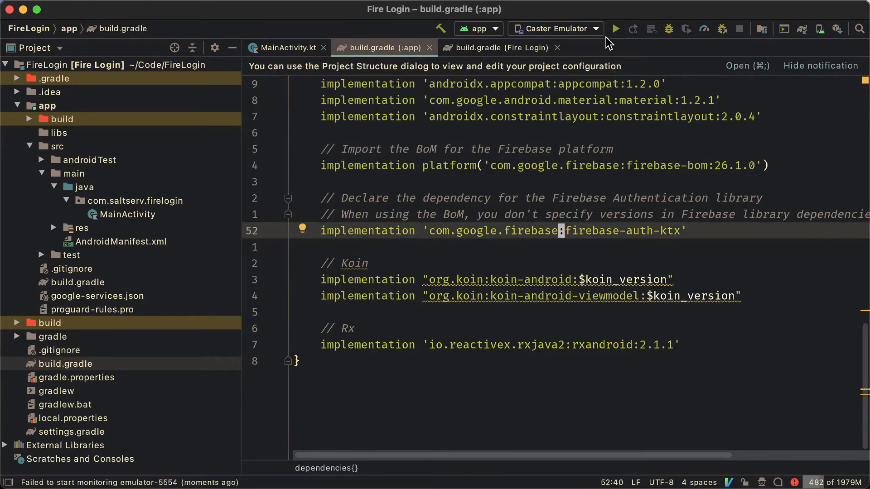
left_click(616, 29)
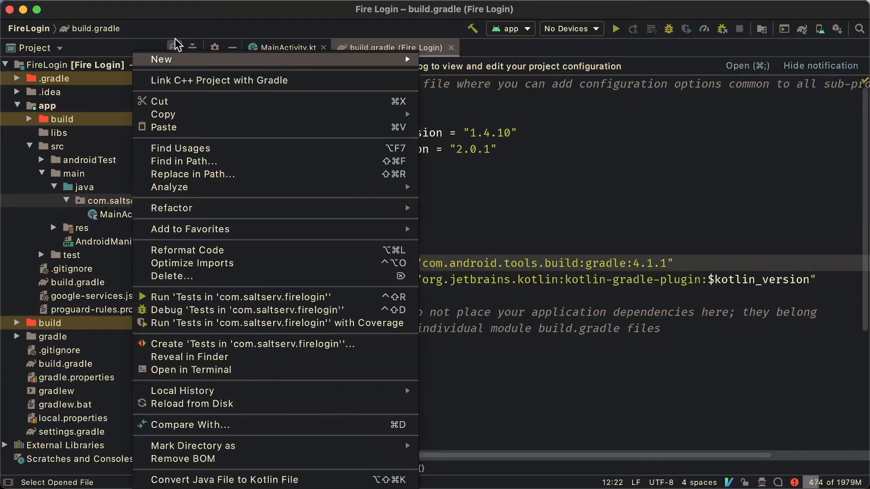
- Create KoinModules.kt declaring val application = module{ } with an empty body
left_click(161, 60)
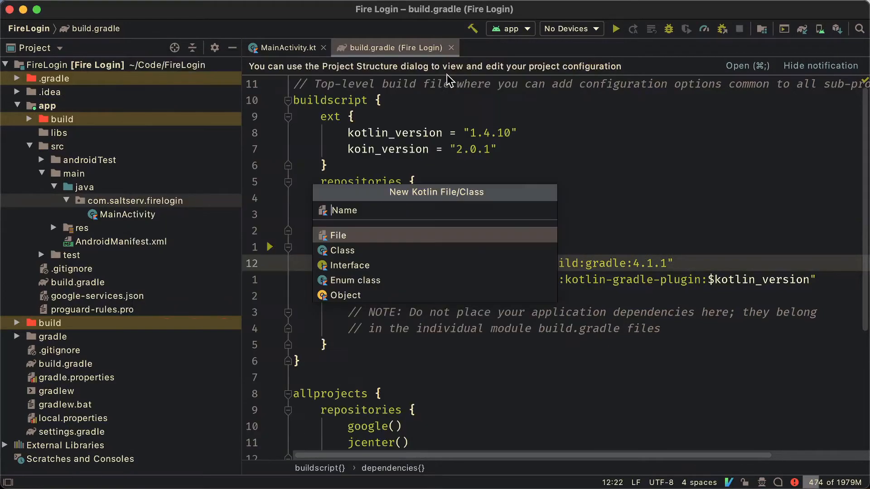
type("KoinModul")
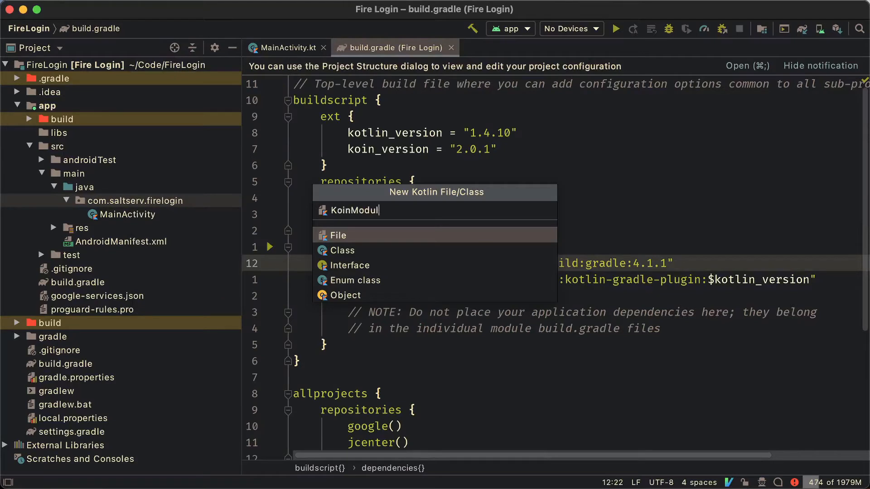
type("es")
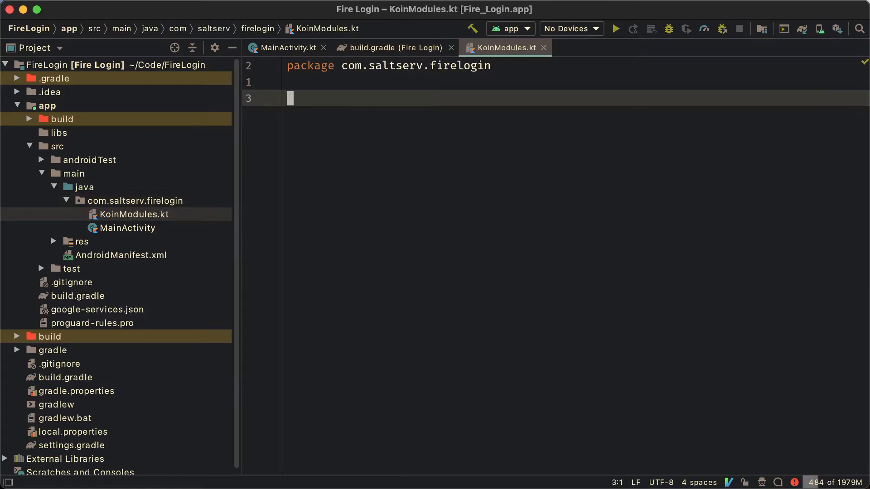
type("val application =")
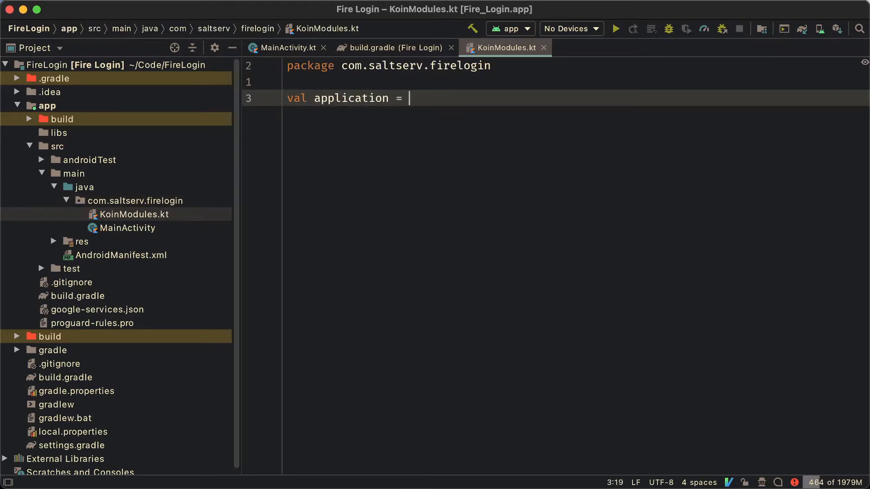
type("module{")
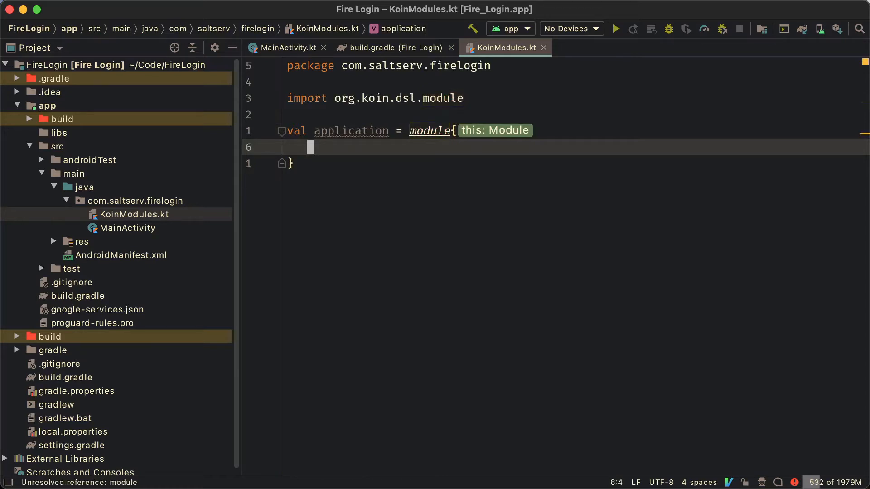
- Register single{} providers for SharedPreferences, Schedulers.io() and AndroidSchedulers.mainThread() with IoScheduler/UiScheduler qualifiers
type("single{")
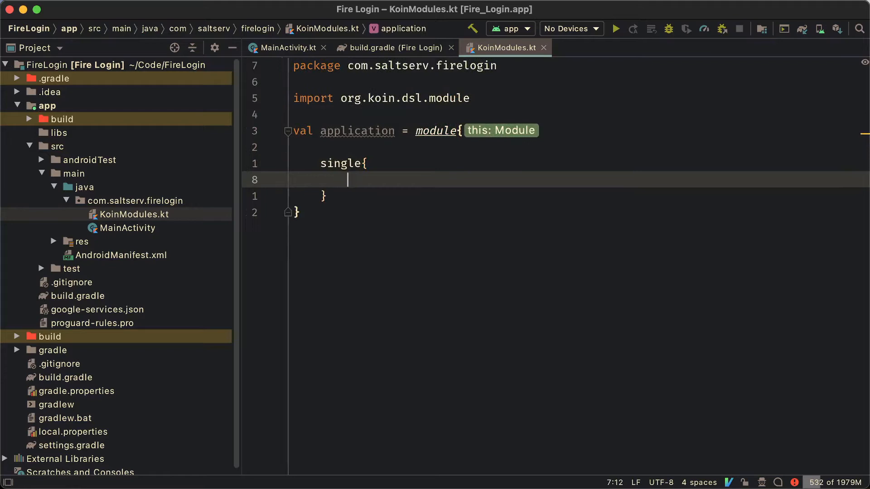
type("androidContext().getSharedPreferences(")
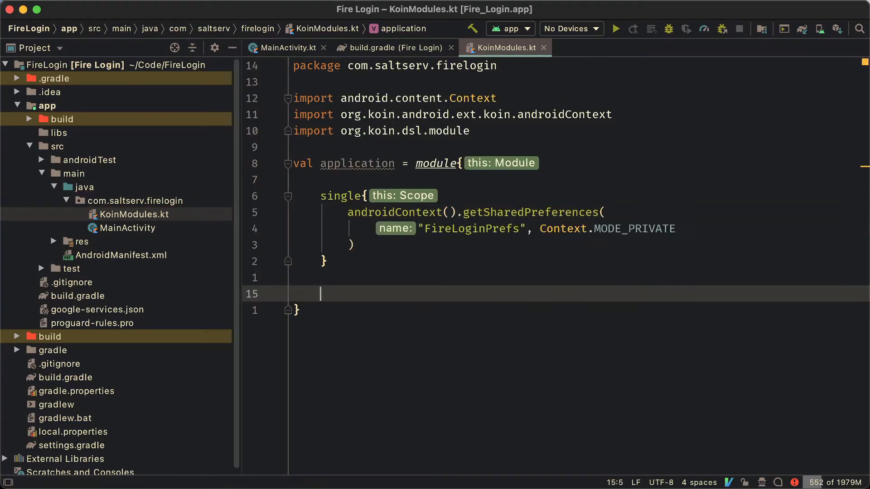
type("single()")
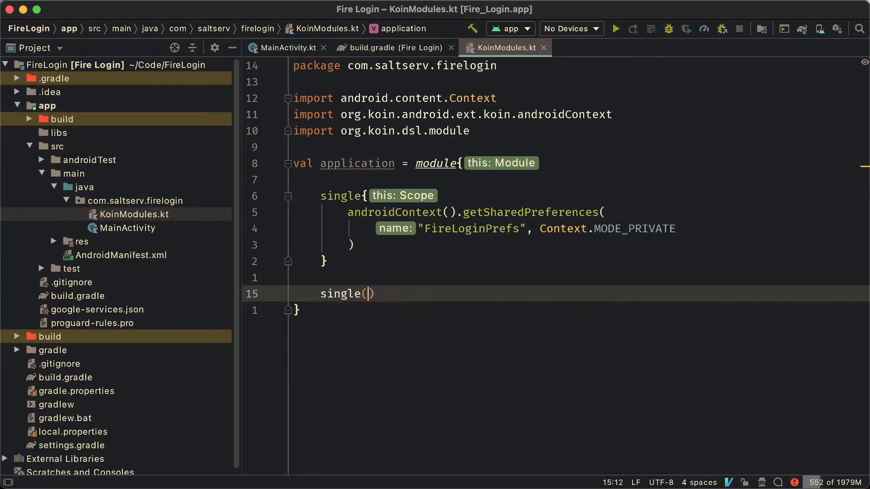
type("IoScheduler")
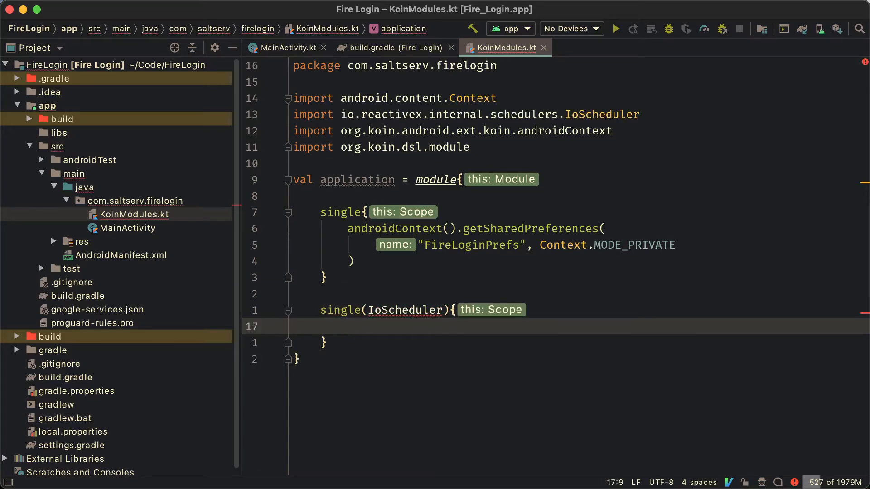
type("Schedulers.io(")
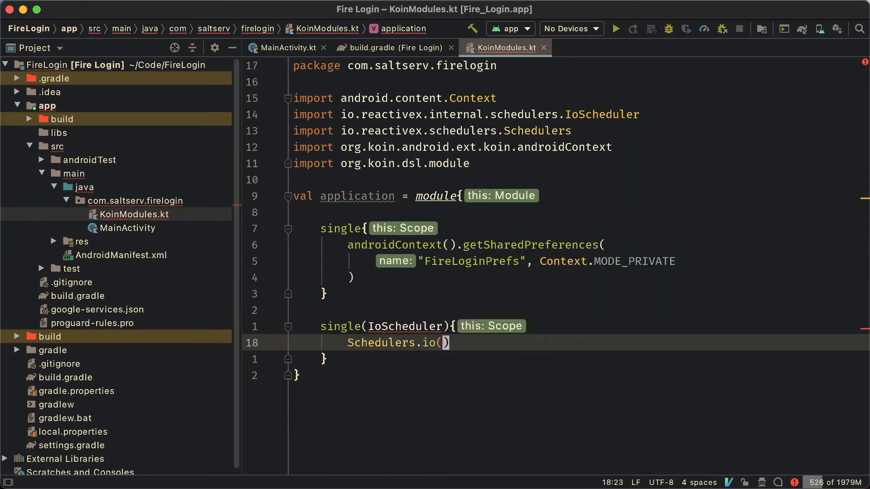
type("single(UiSche")
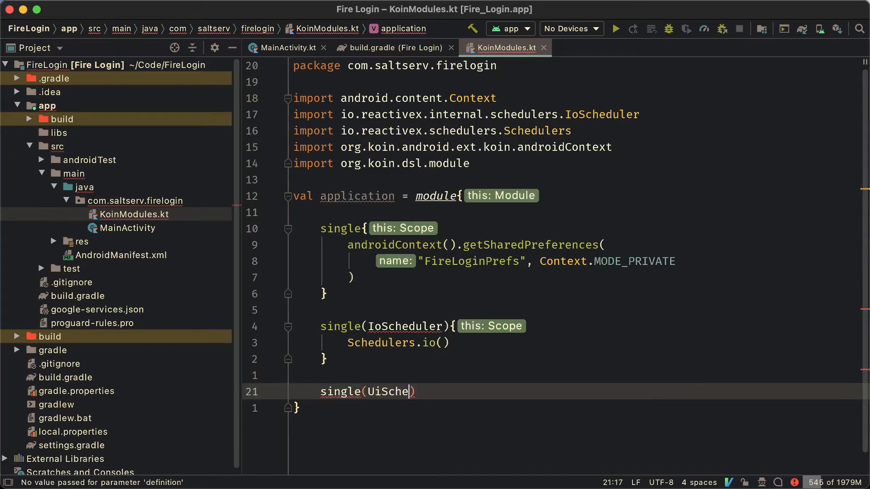
type("duler){")
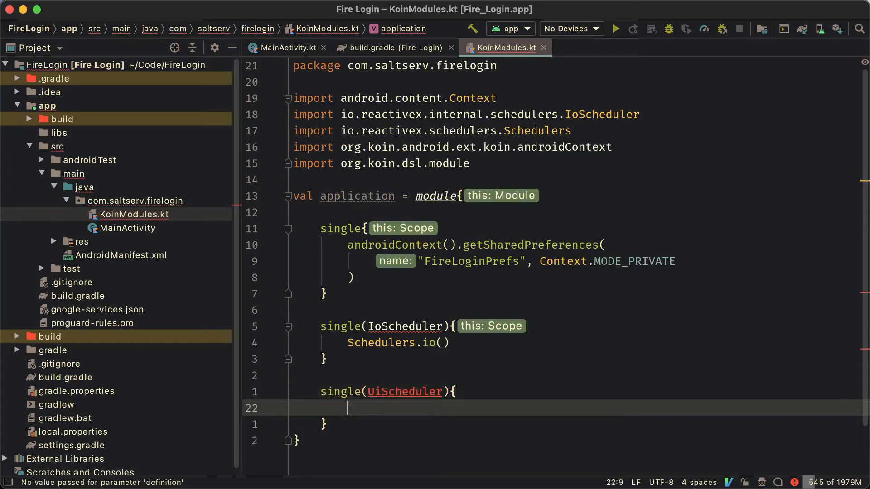
type("AndroidSche")
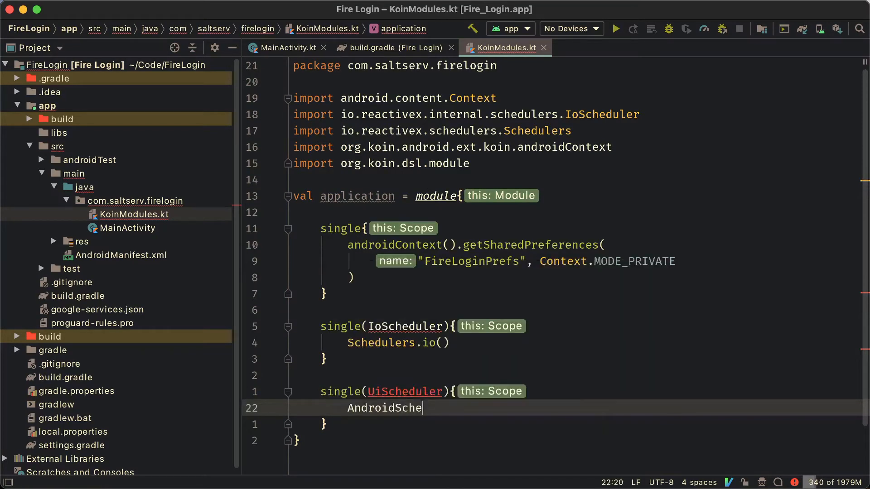
type("dulers.mainThread()")
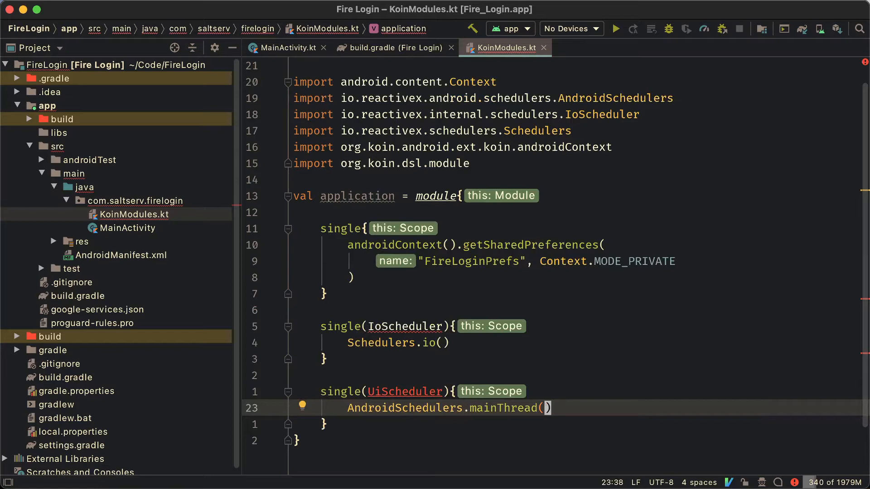
- Register a single{} provider for FirebaseAuth.getInstance()
type("single{")
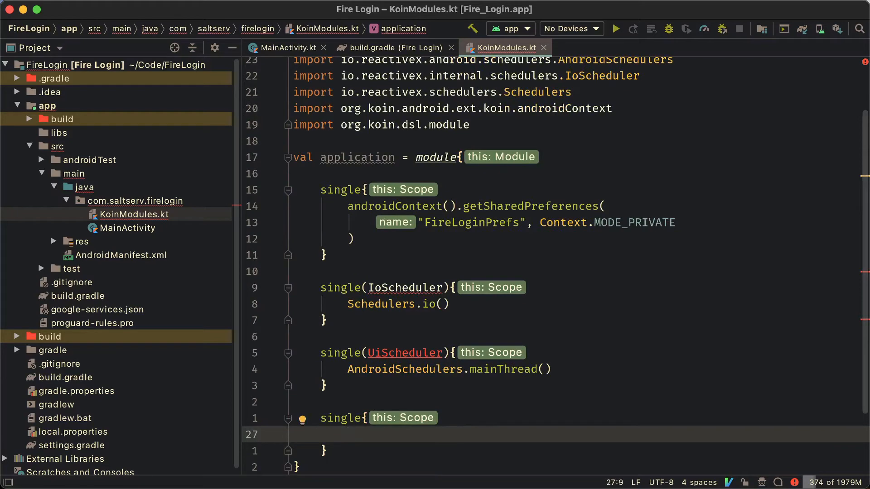
type("FirebaseAuth")
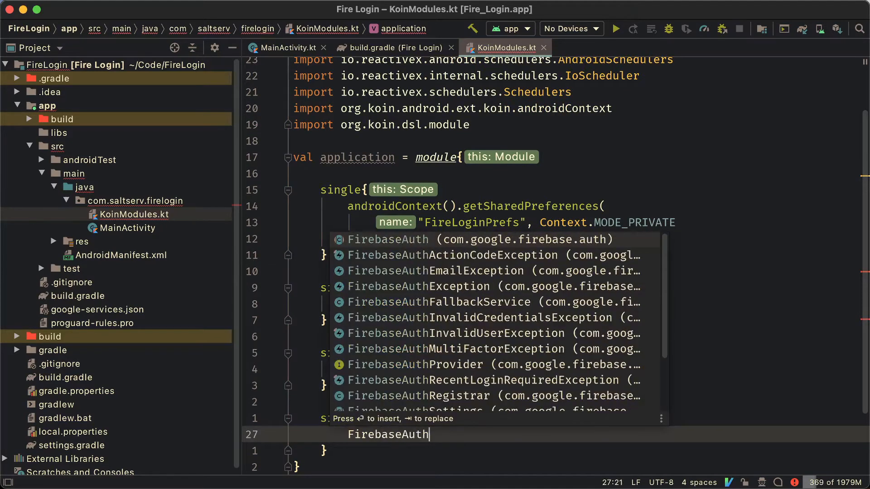
type(".getInstance()")
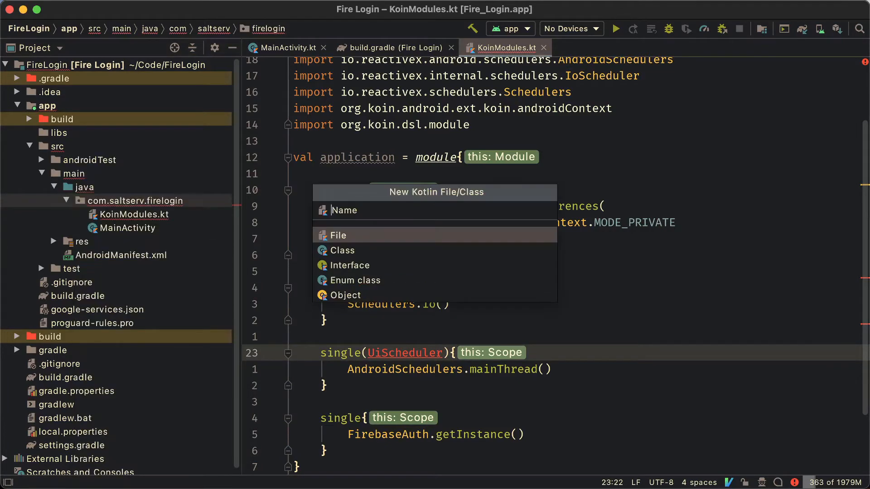
- Create Qualifiers.kt declaring object IoScheduler: Qualifier and object UiScheduler: Qualifier
type("Qual")
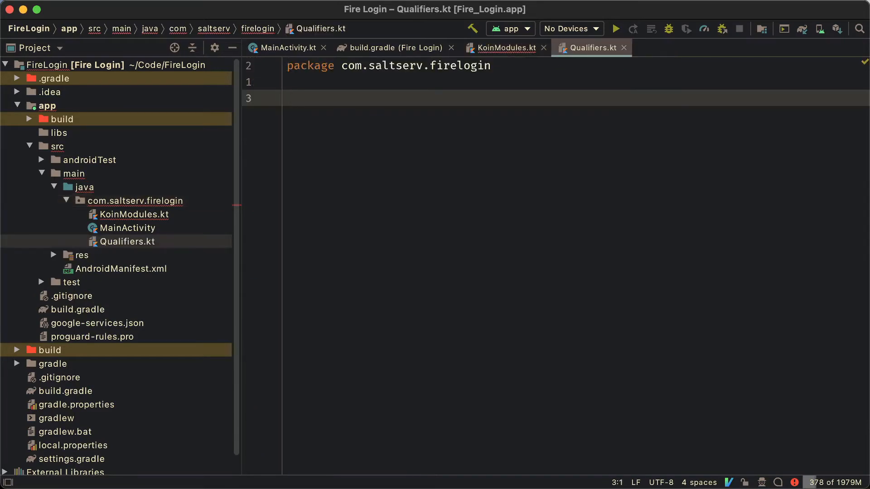
type("object")
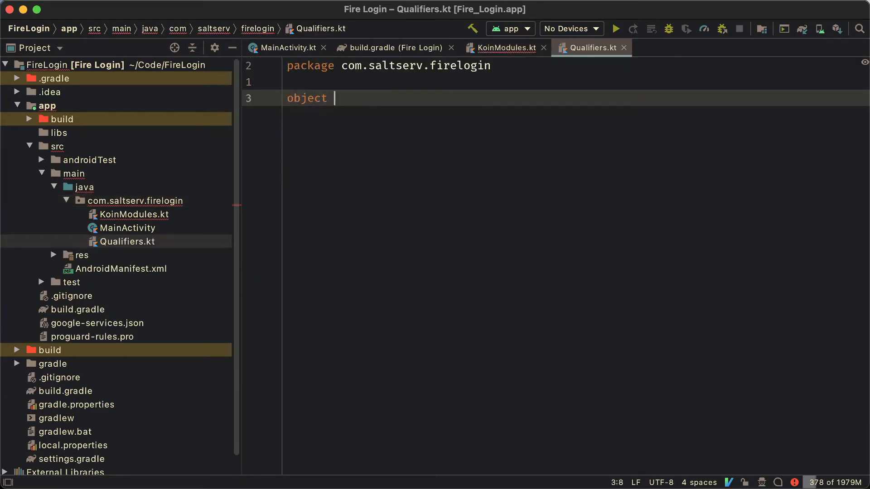
type("IoScheduler")
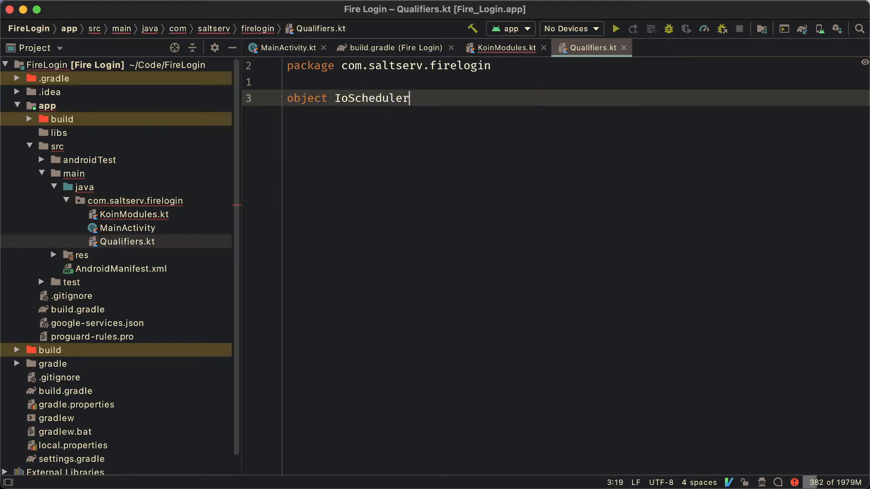
type(": Qualifier")
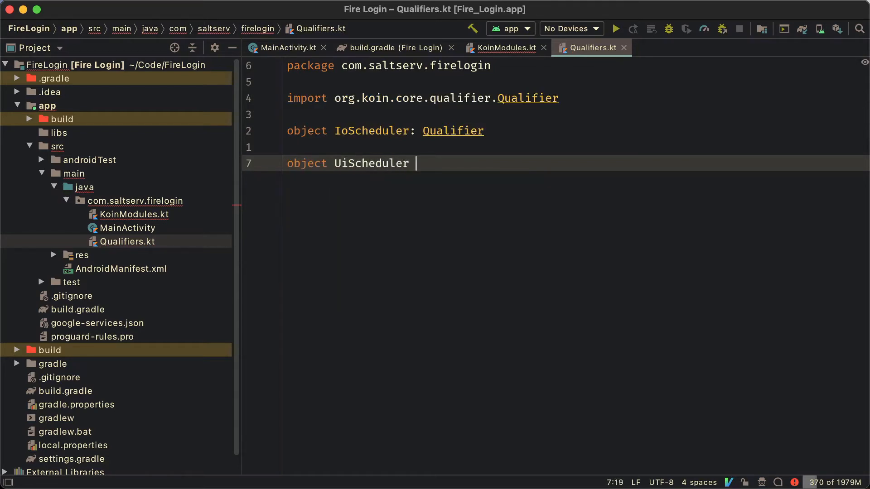
type(": Qualifier")
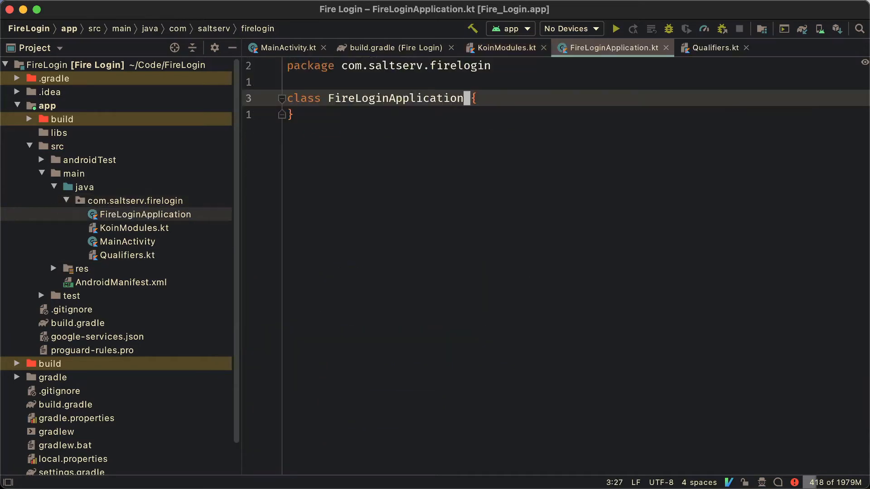
- Make FireLoginApplication extend Application and call initKoin() from onCreate
type("A")
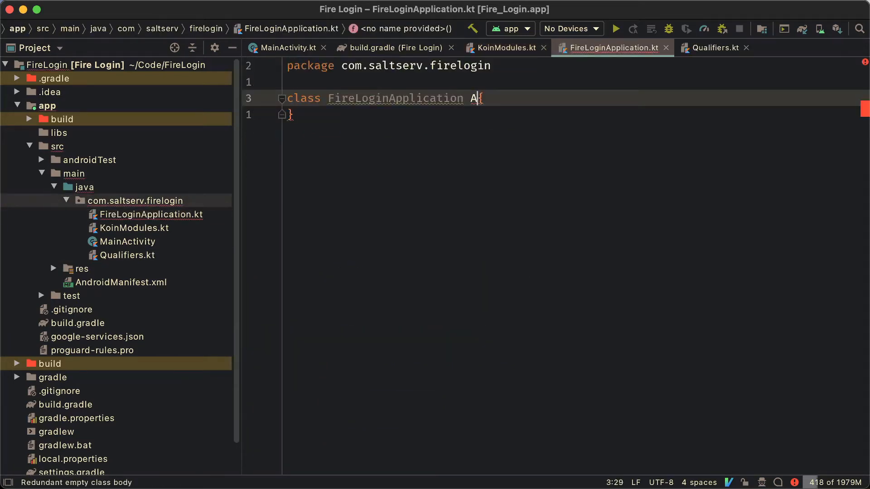
type(": Applicat")
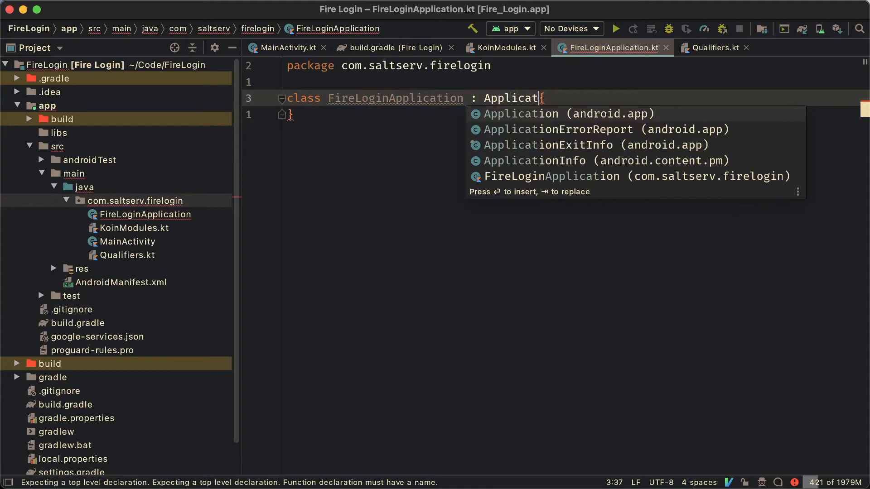
left_click(520, 114)
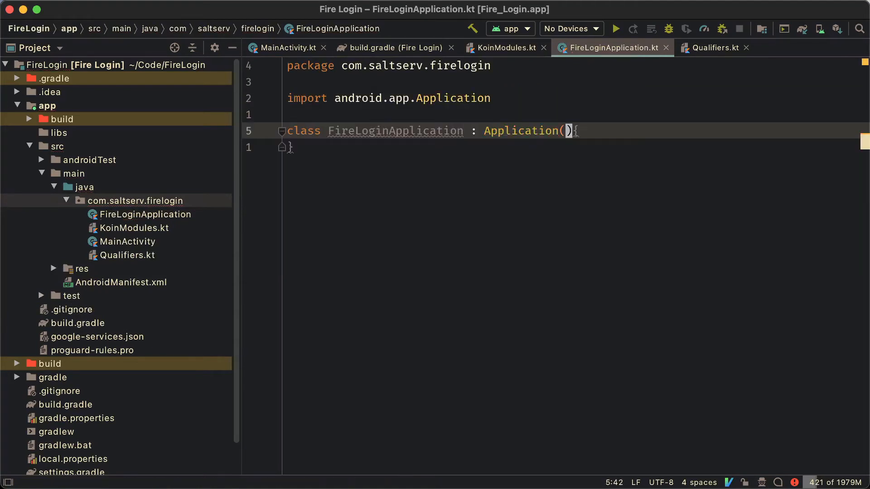
type("c")
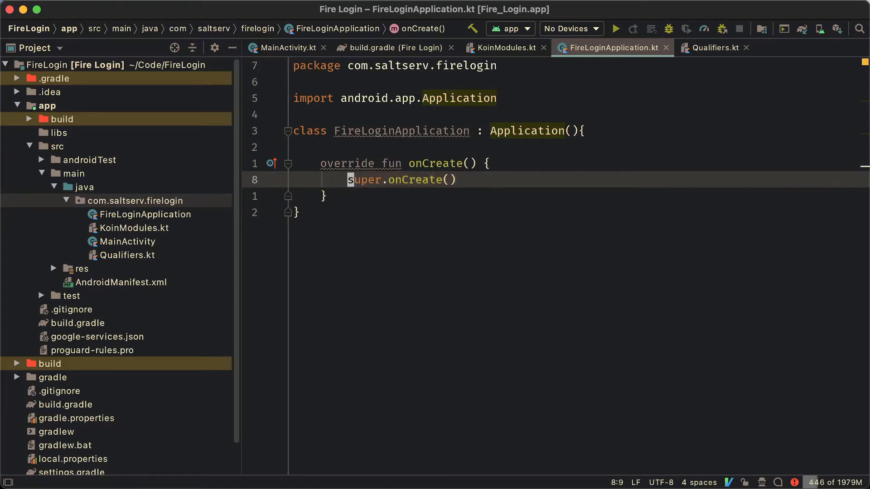
type("init")
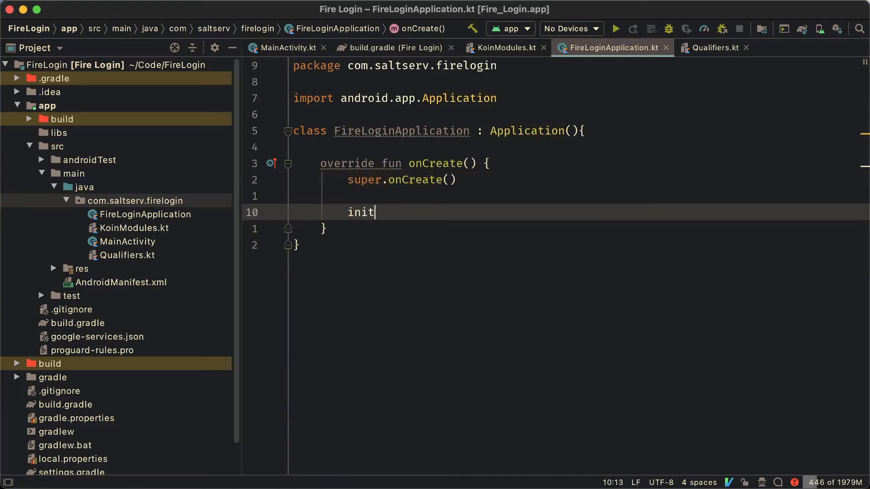
type("Koin()")
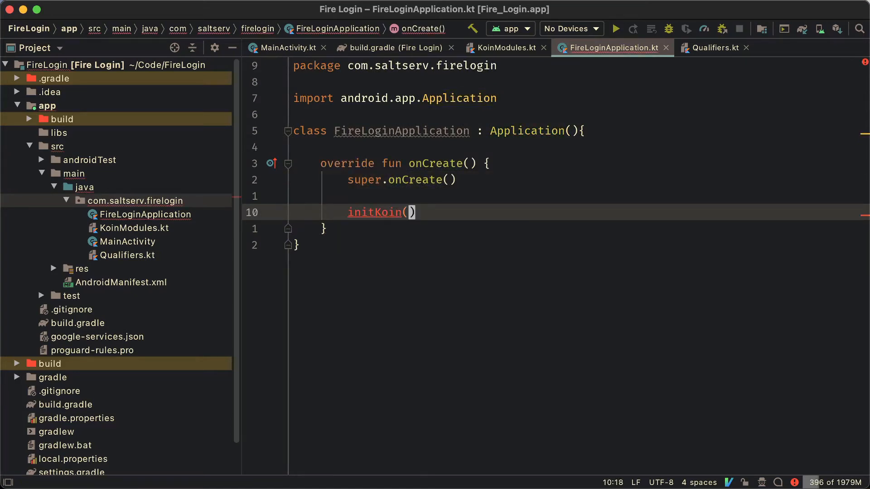
type("fun initKoin(){")
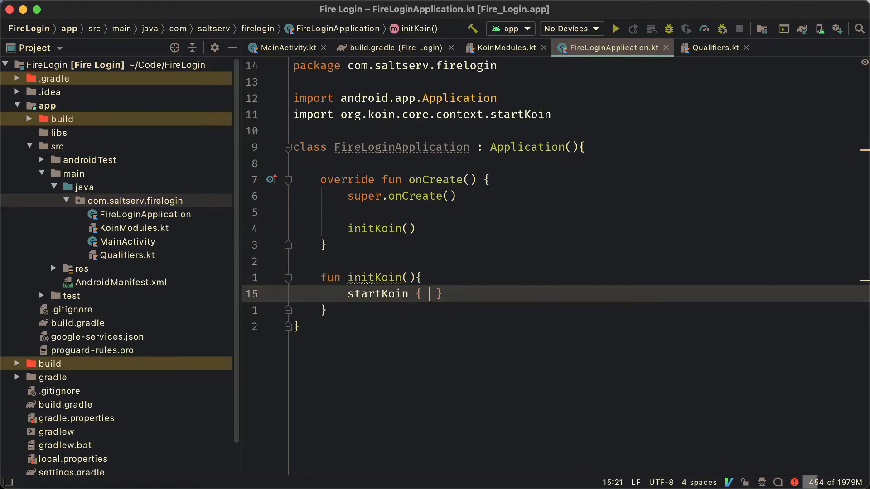
- In initKoin's startKoin, pass androidContext(this@FireLoginApplication) and modules(application)
type("androidCo")
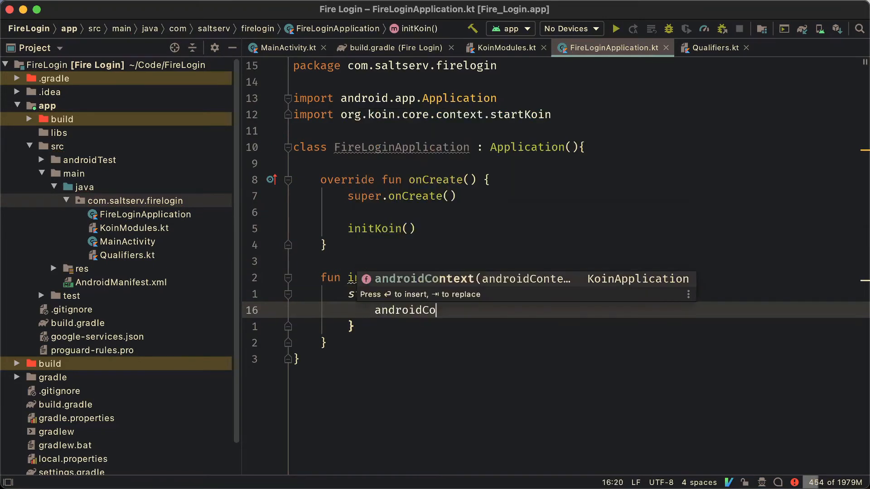
key("enter")
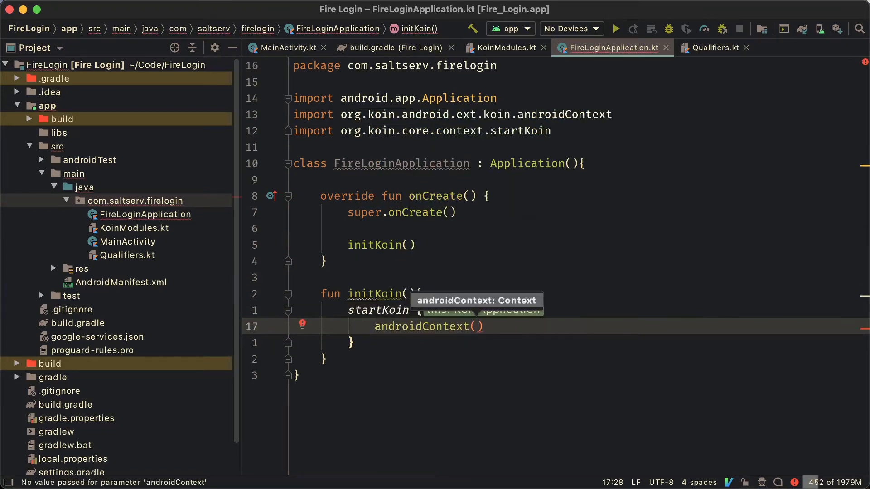
type("this@FireLoginApplication")
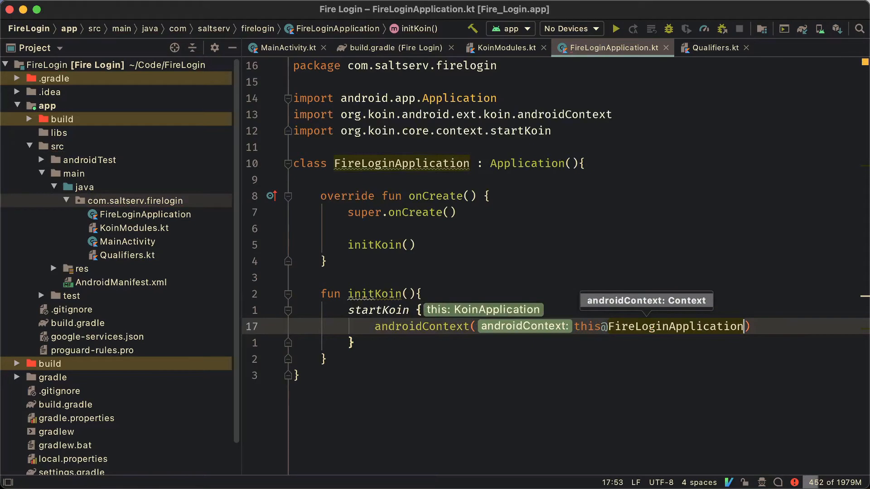
type("modules")
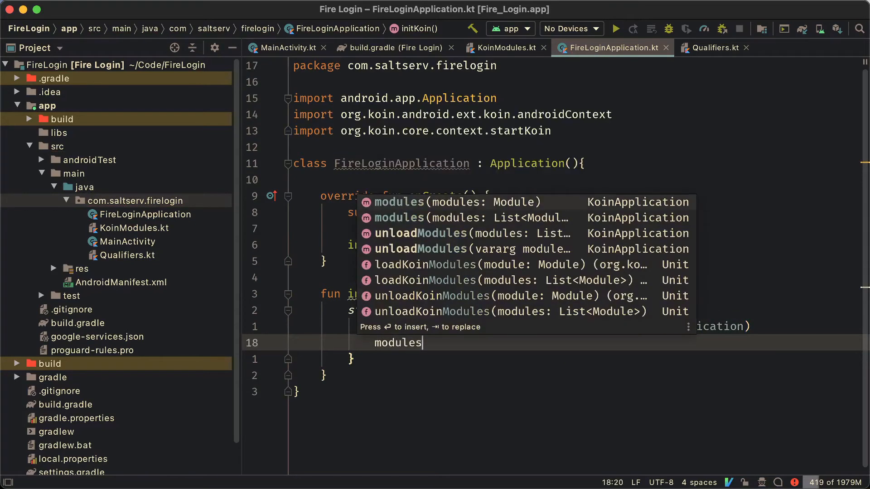
type("ap")
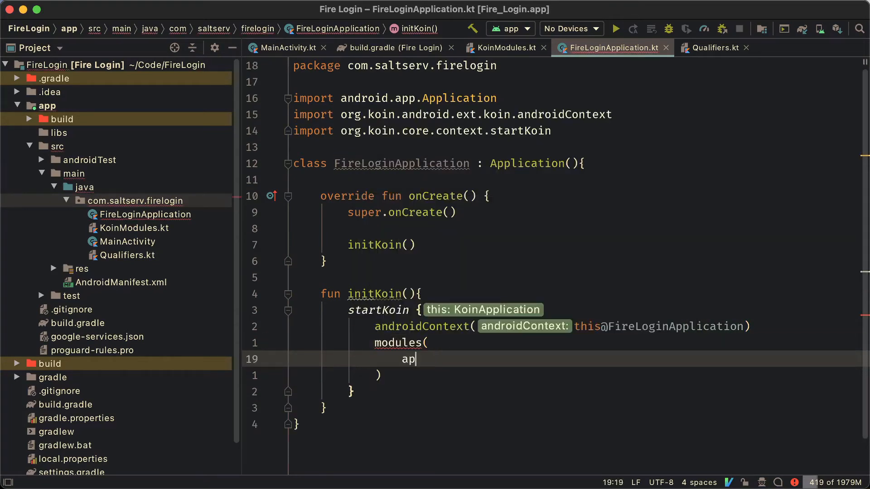
type("plication")
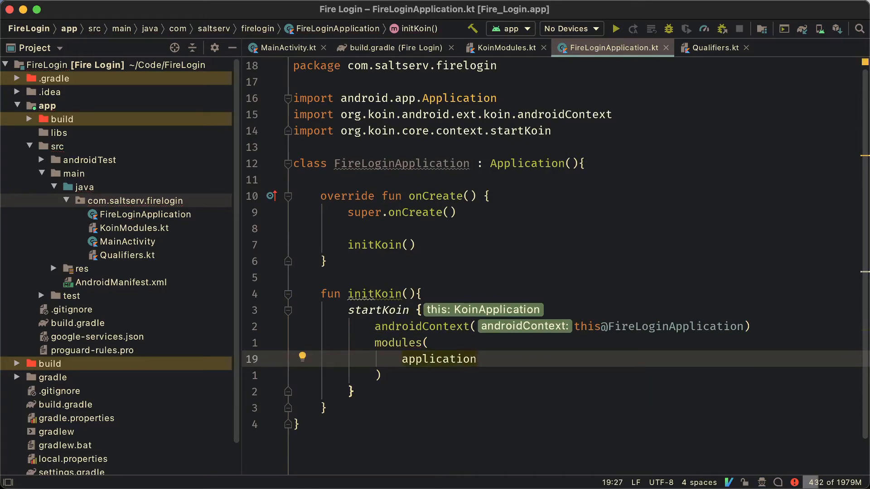
left_click(422, 293)
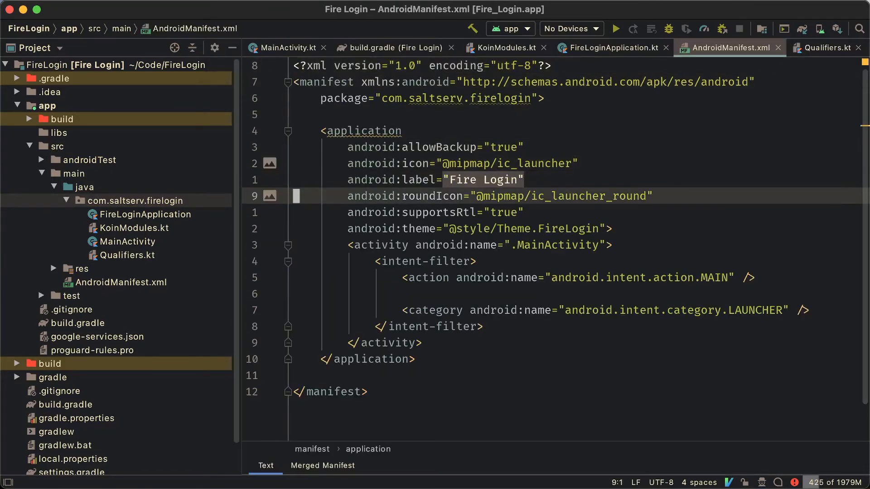
- Add android:name=".FireLoginApplication" to the manifest's <application> tag
type("n")
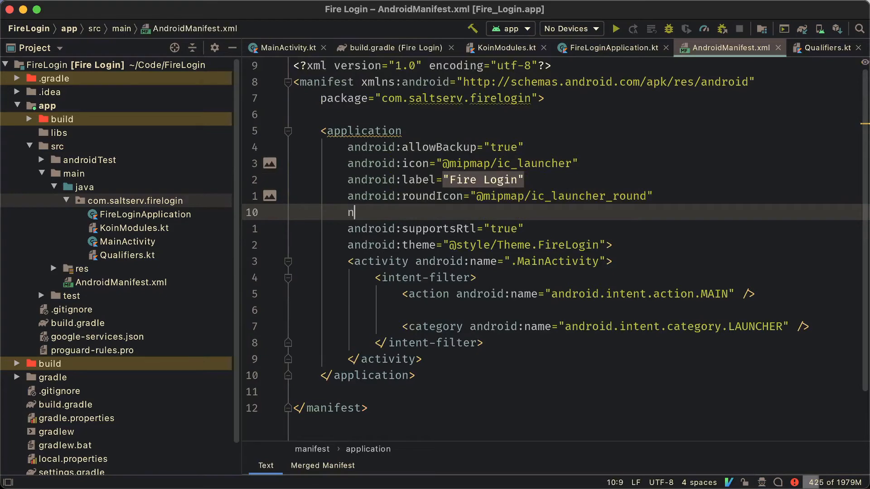
type("android:name=\".FireLoginApplication\"")
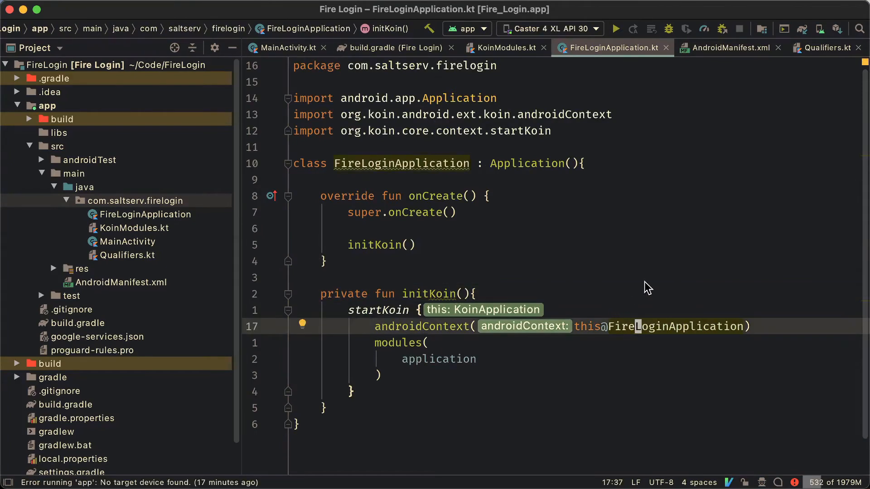
mouse_move(634, 60)
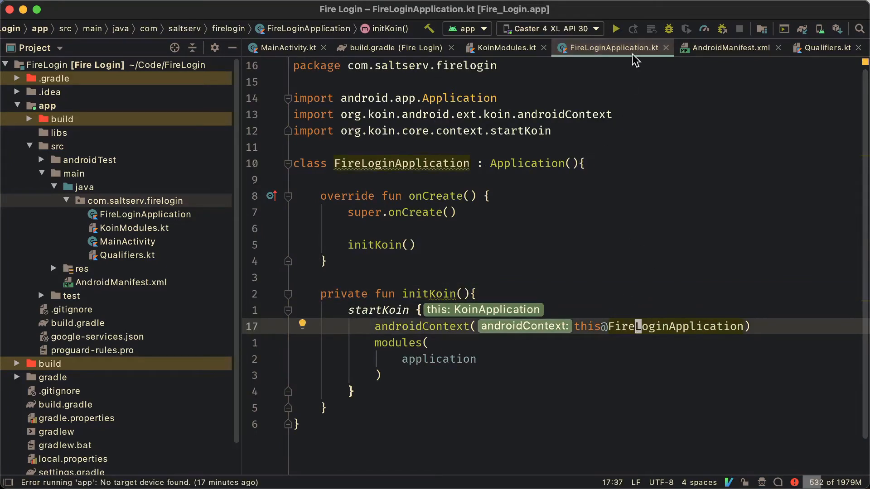
- Run the app on the Pixel emulator to show the Hello World screen
left_click(615, 29)
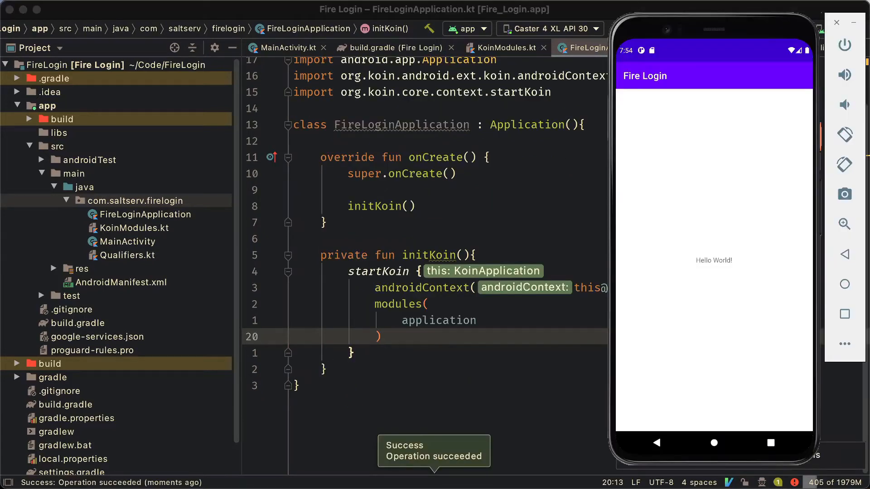
mouse_move(673, 276)
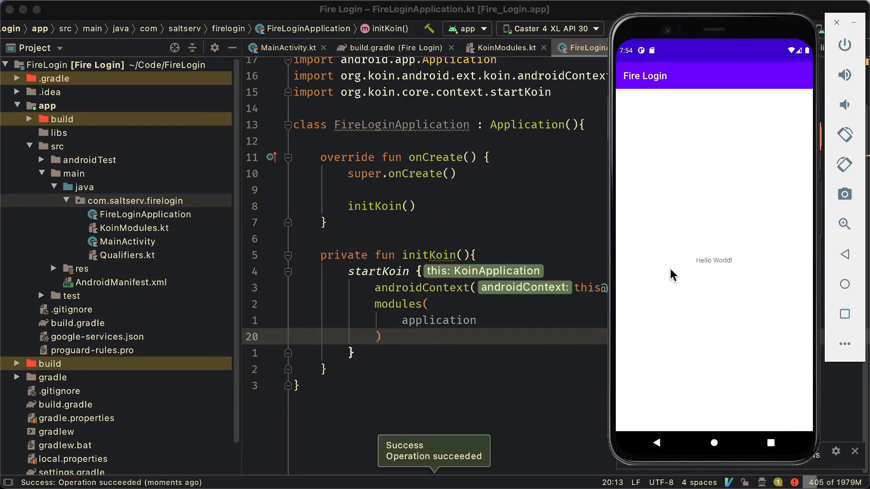
mouse_move(730, 256)
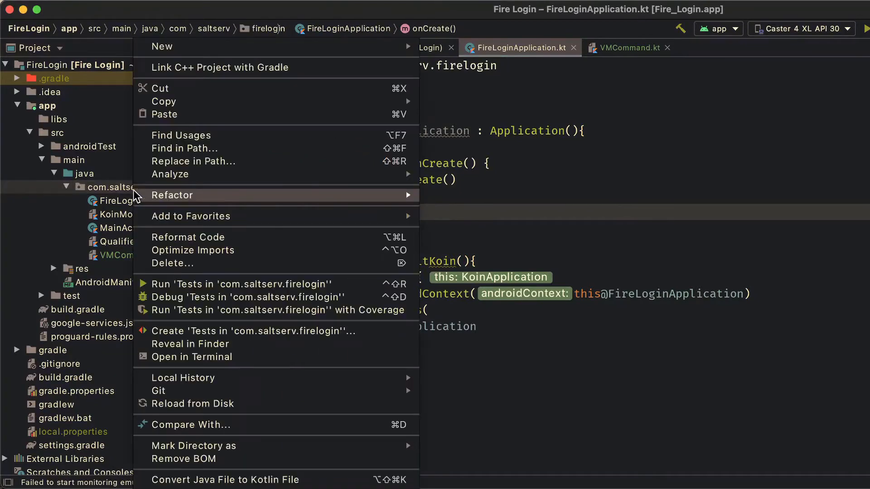
mouse_move(161, 46)
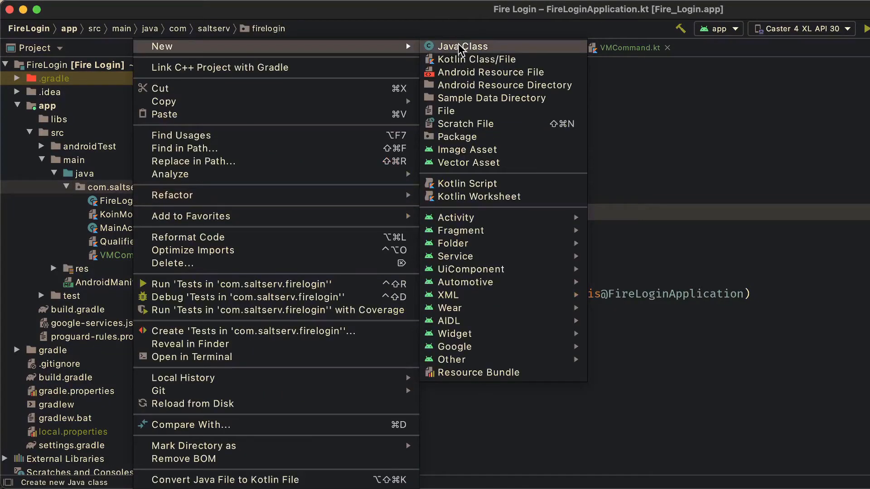
- Create a new Kotlin class named BaseViewModel in the firelogin package
left_click(477, 59)
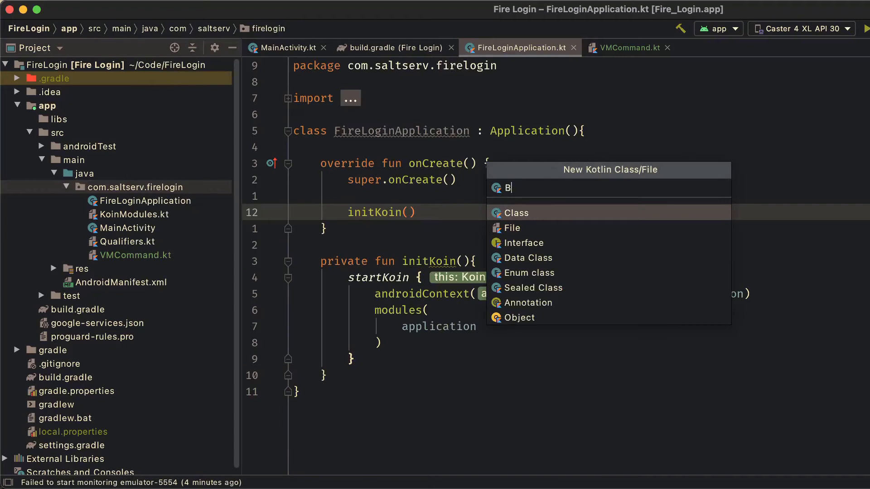
type("aseViewModel")
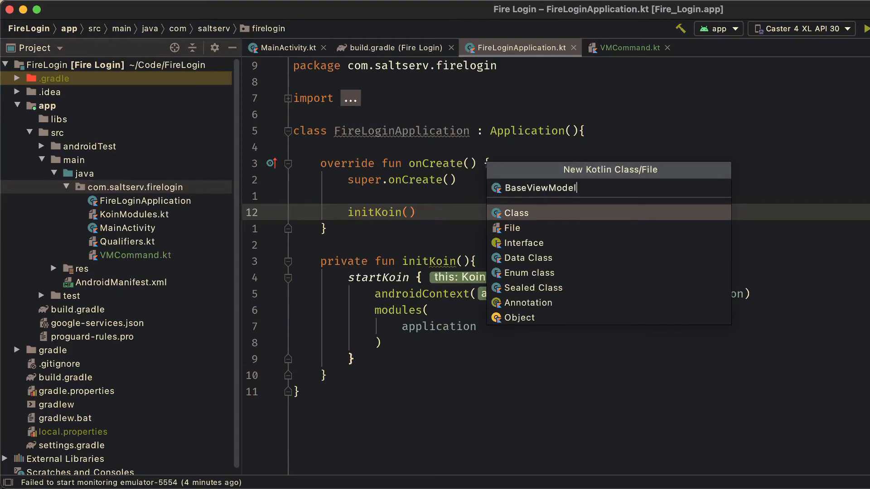
left_click(515, 212)
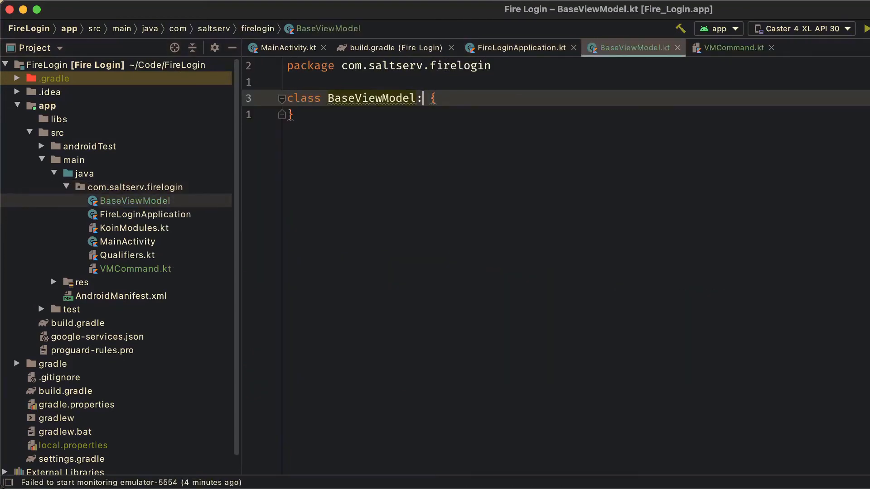
- Make BaseViewModel extend ViewModel with a private commandsSubject: Subject<VMCommand> = PublishSubject.create()
type("ViewModel()")
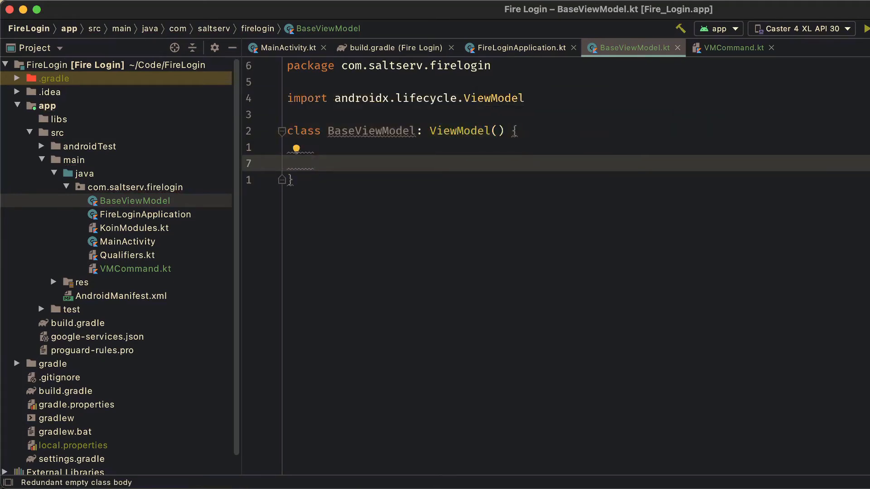
type("private val")
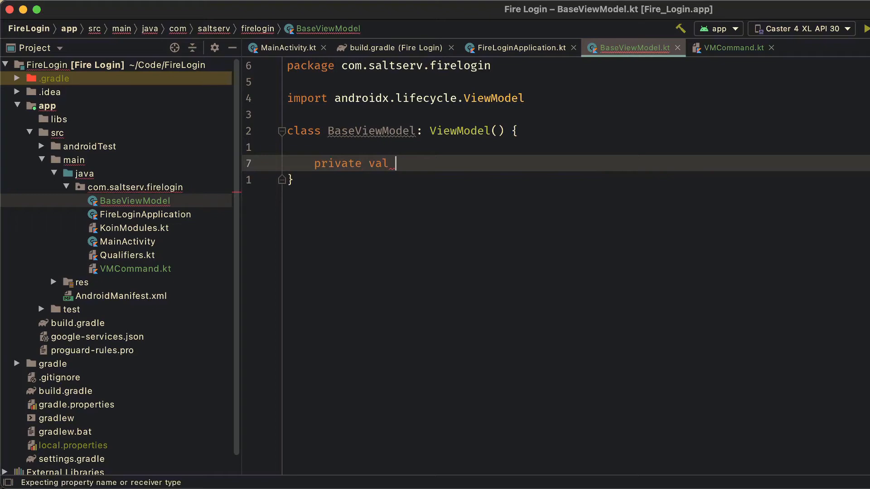
type("com")
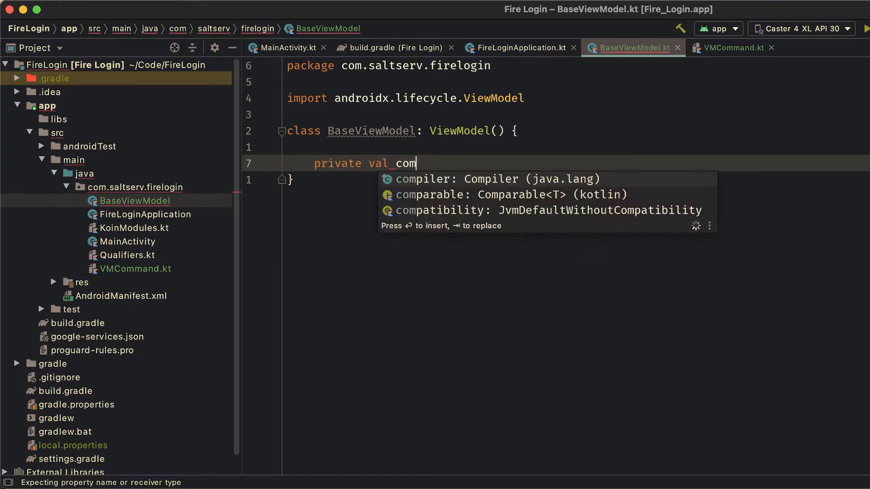
type("mandsSubject: Subject")
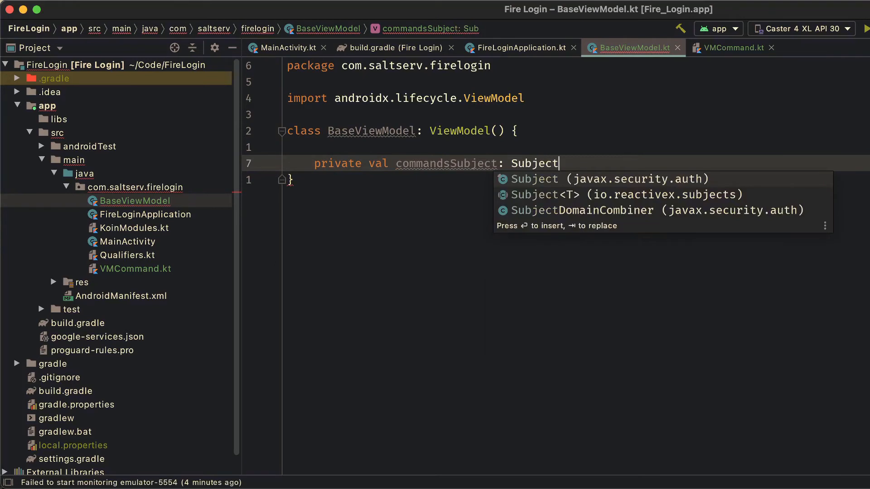
type("<VMCommand>")
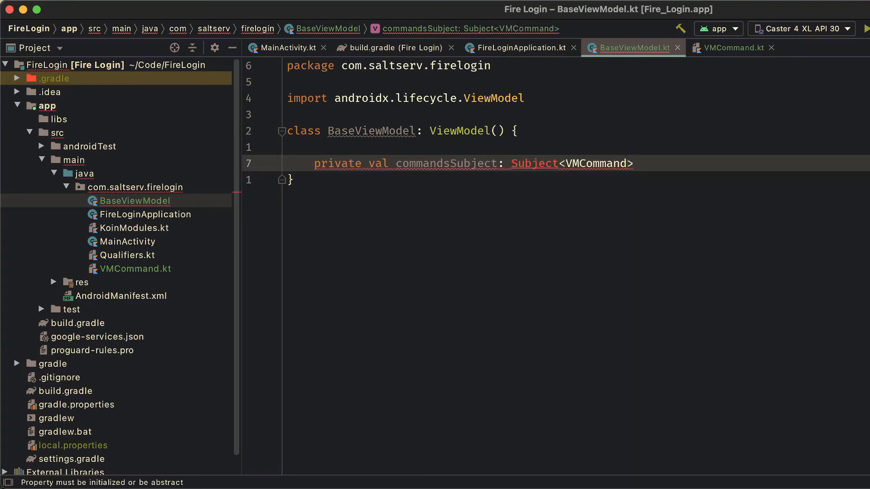
type("= PublishSubject.create(")
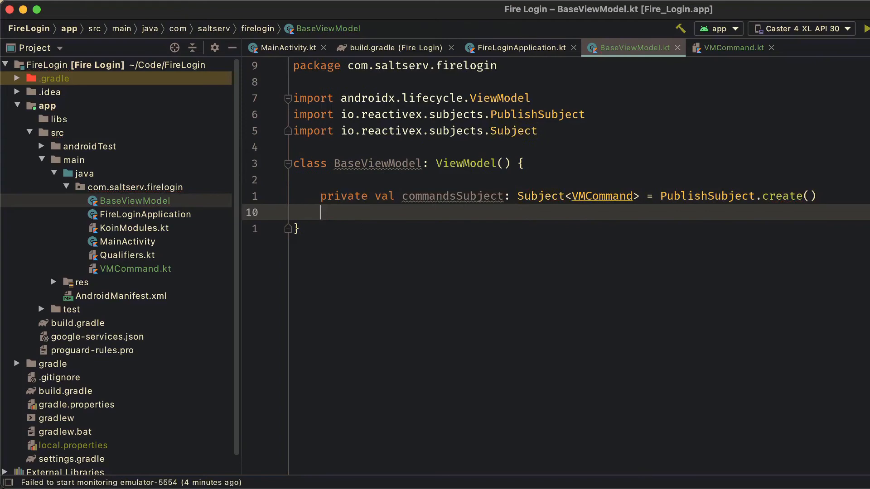
- Expose val commands: Observable<VMCommand> = commandsSubject.hide()
type("val commands")
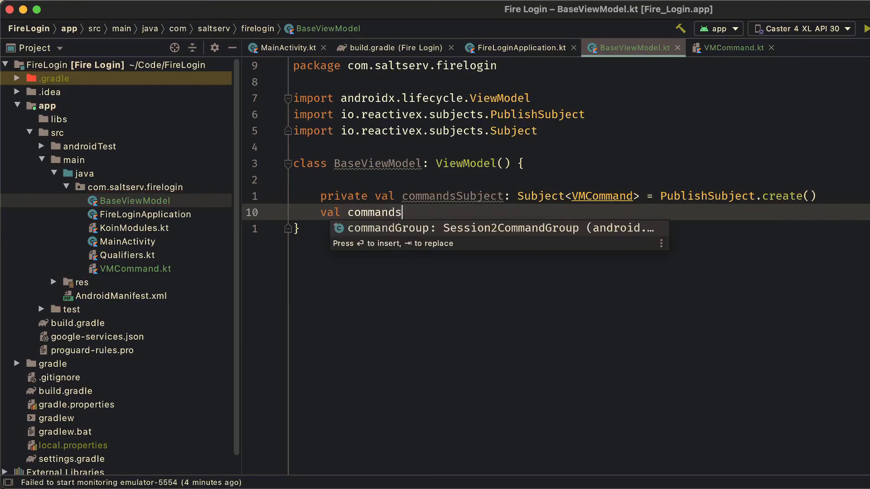
type(": Observable<>")
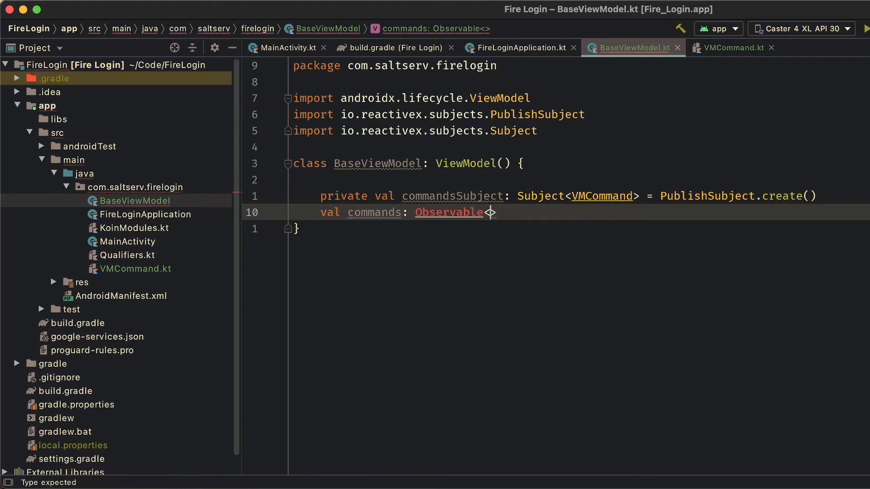
type("<VMCommand>")
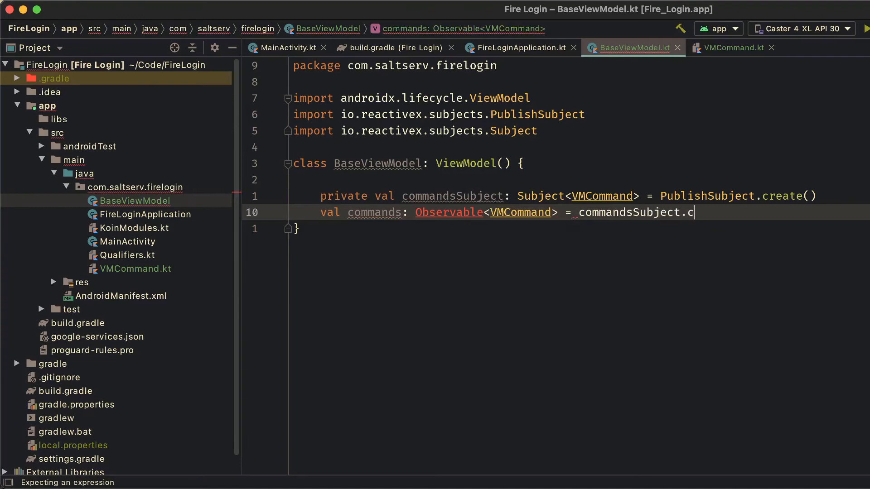
type("hide()")
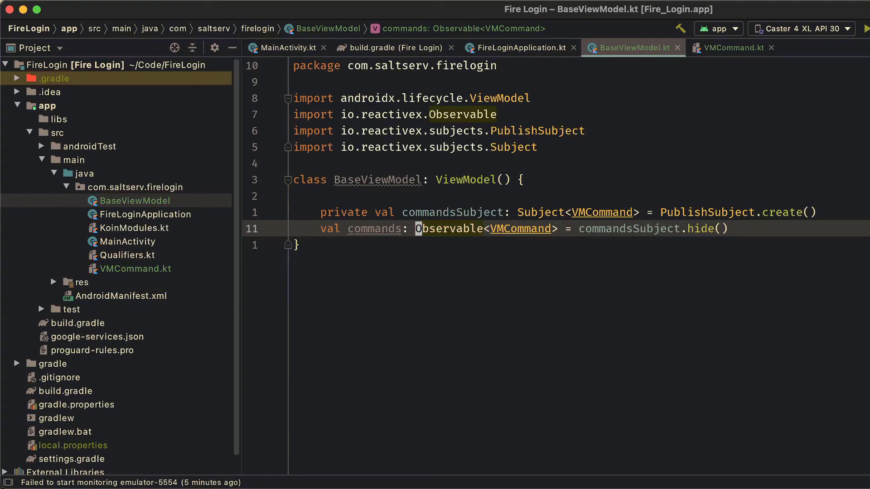
key("enter")
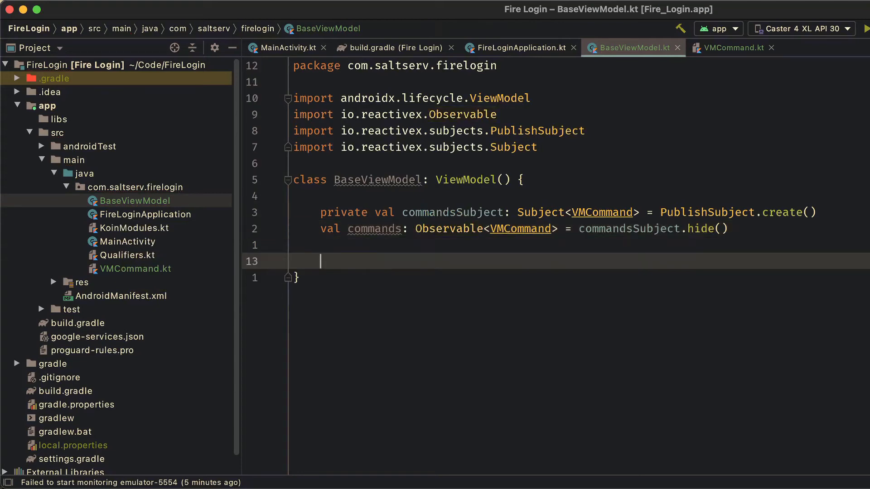
- Add protected fun emitCommand(command: VMCommand) that calls commandsSubject.onNext(command)
type("protected fun e")
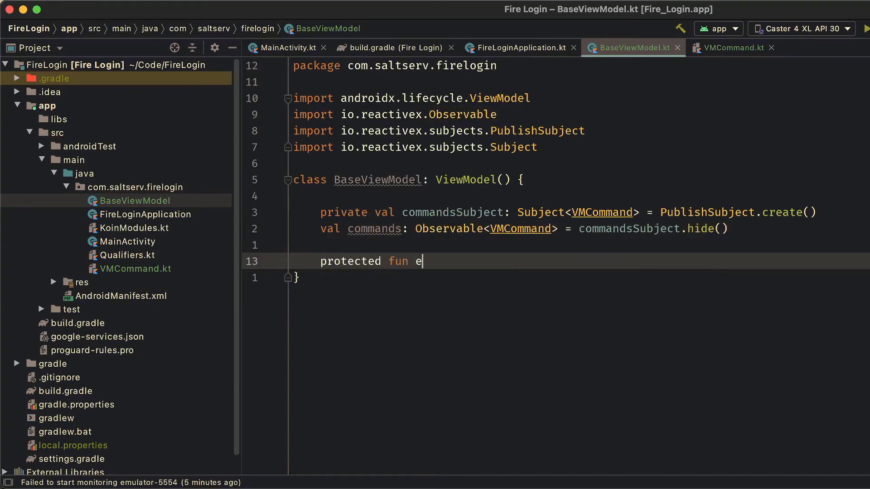
type("mitCommand()")
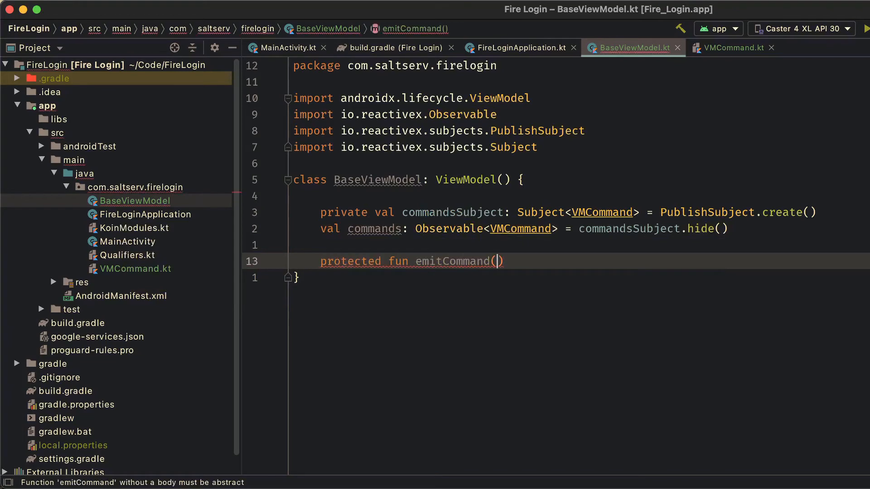
type("command: VMCommand")
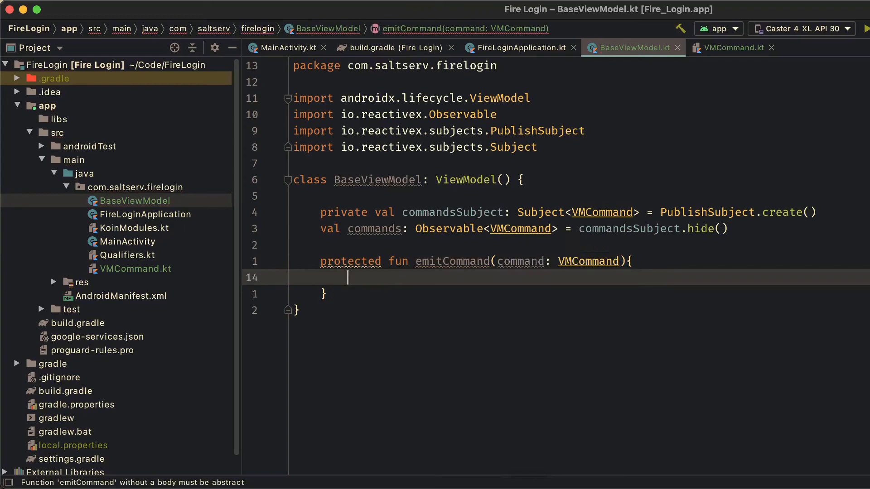
type("commandsSubject.o")
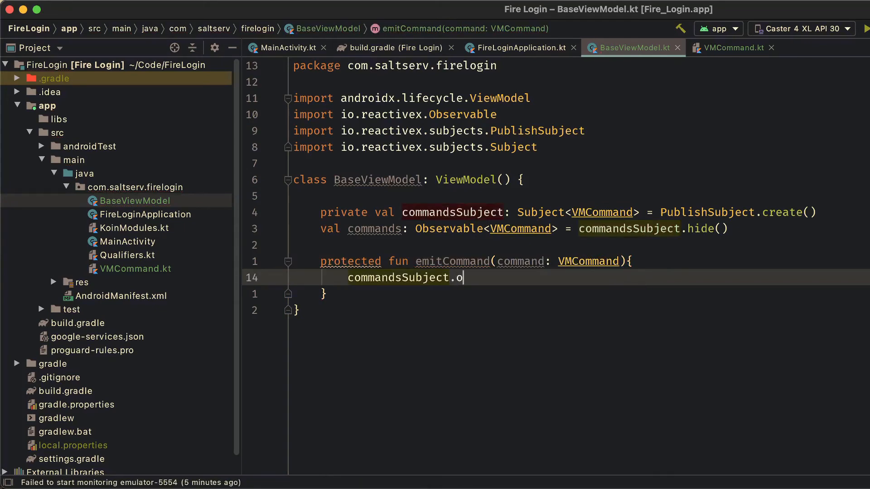
type("nNext(command")
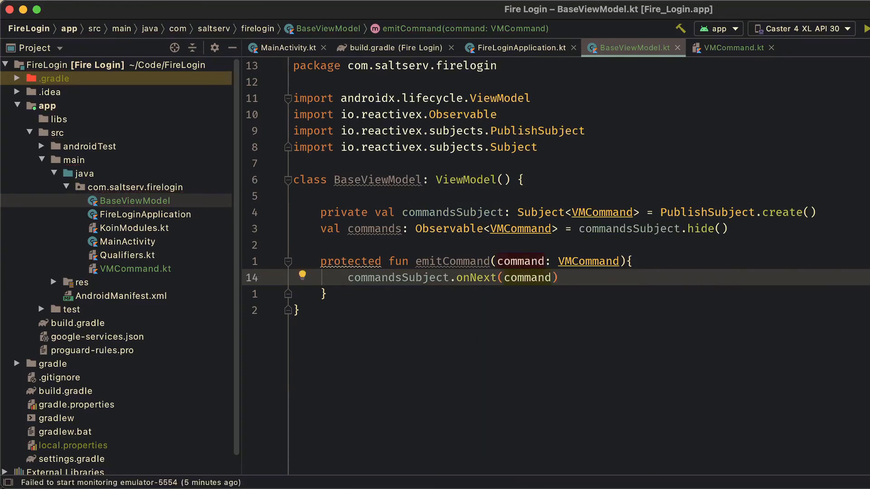
mouse_move(231, 206)
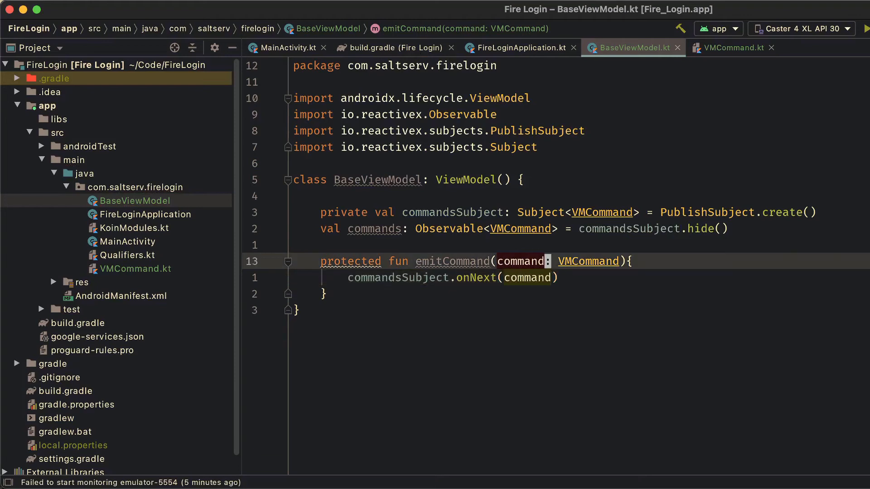
left_click(731, 48)
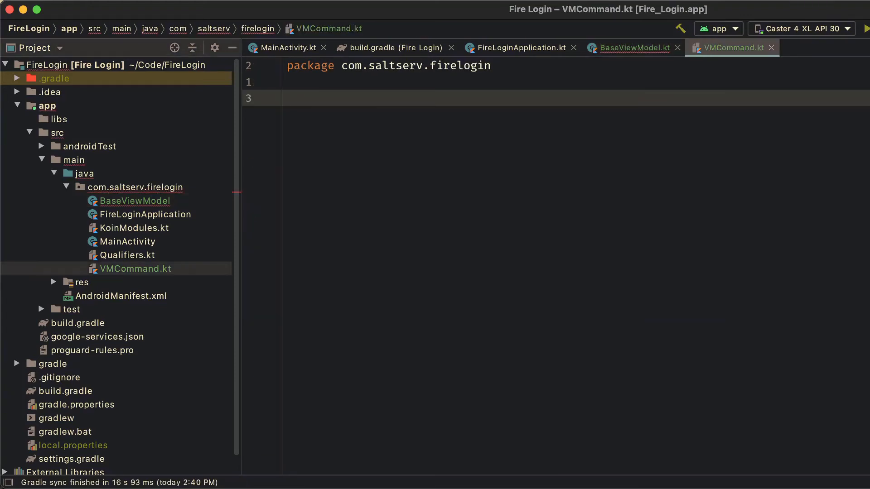
- Declare interface VMCommand with CloseScreen, OpenMainScreen and OpenEntryScreen objects implementing it
type("interface VM")
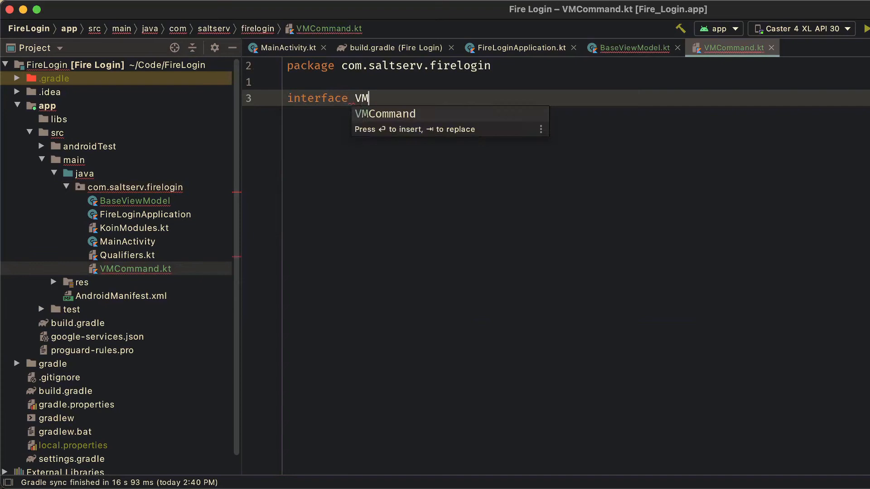
key("enter")
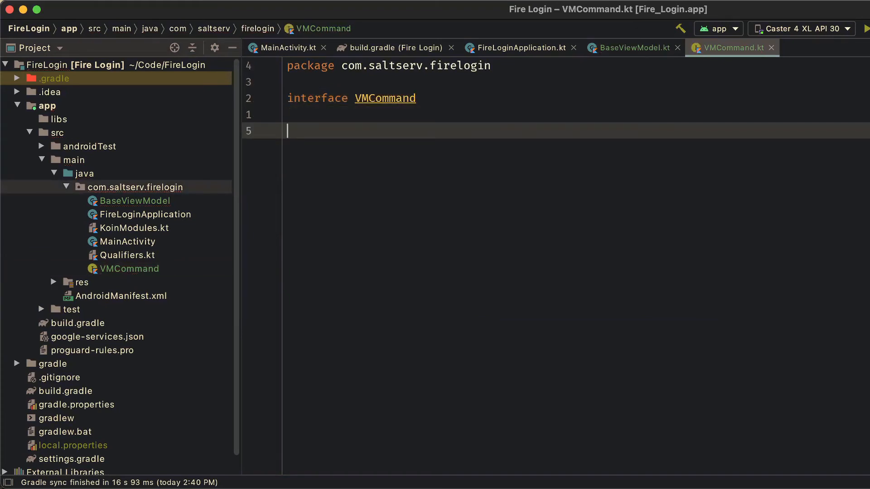
type("object Close")
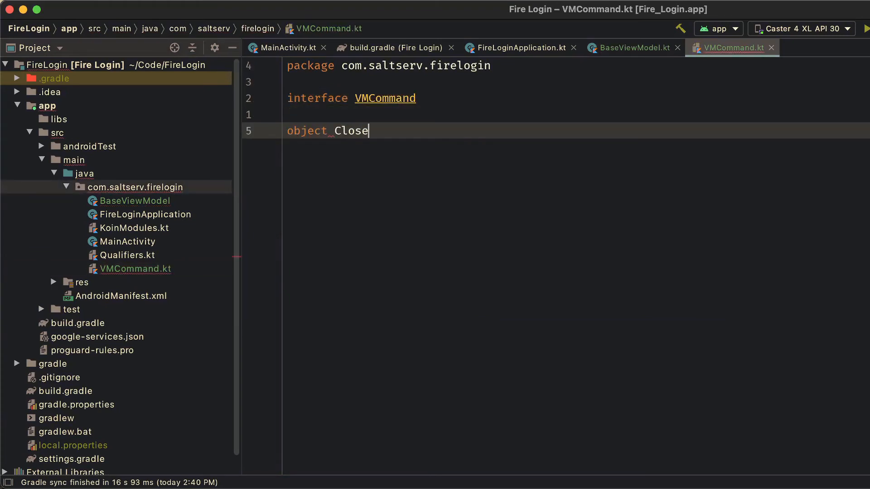
type("Screen: VMCommand")
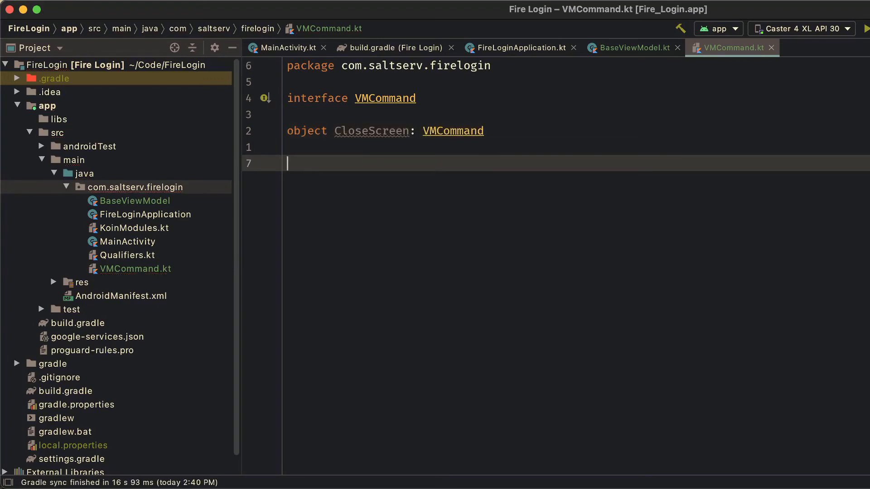
type("object Open")
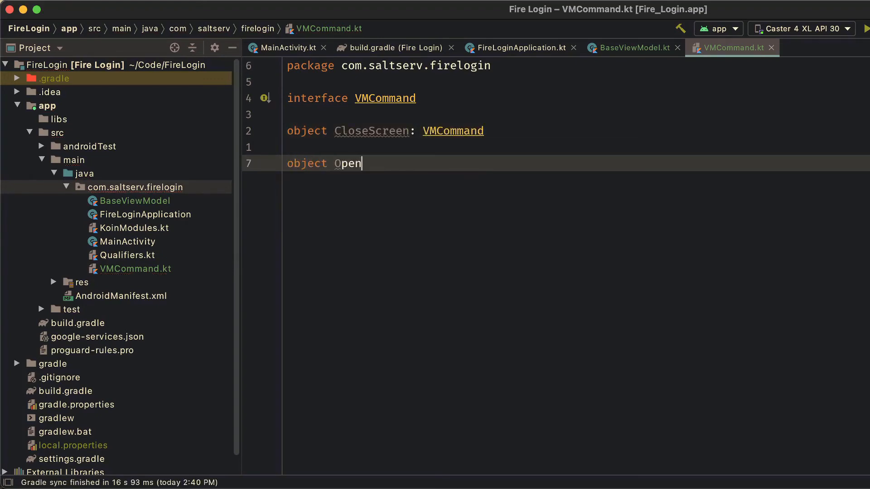
type("MainScreen")
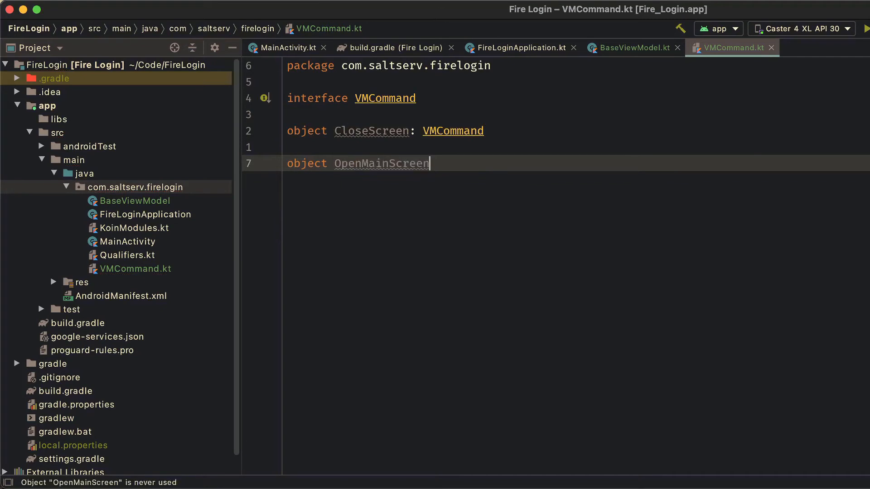
type(": VMCommand")
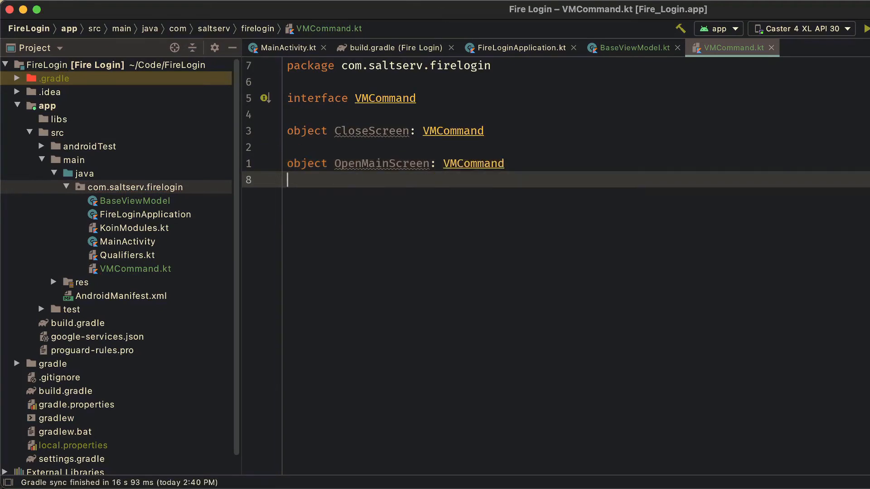
type("object")
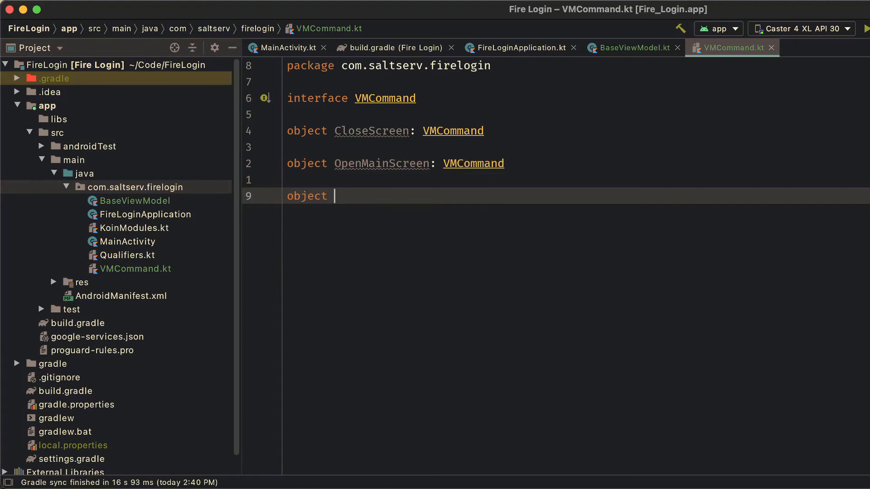
type("OpenEntry")
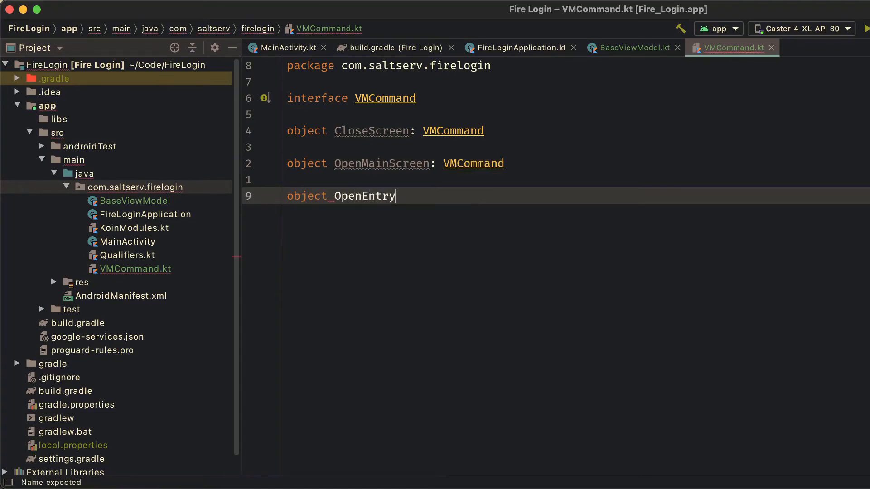
type("Screen: VMComman")
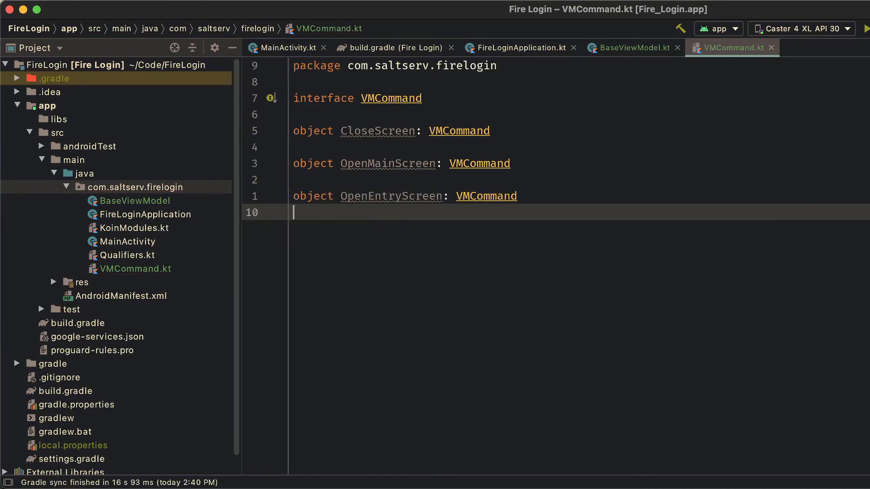
- Add data class ShowToast(val message: String) implementing VMCommand
type("data cl")
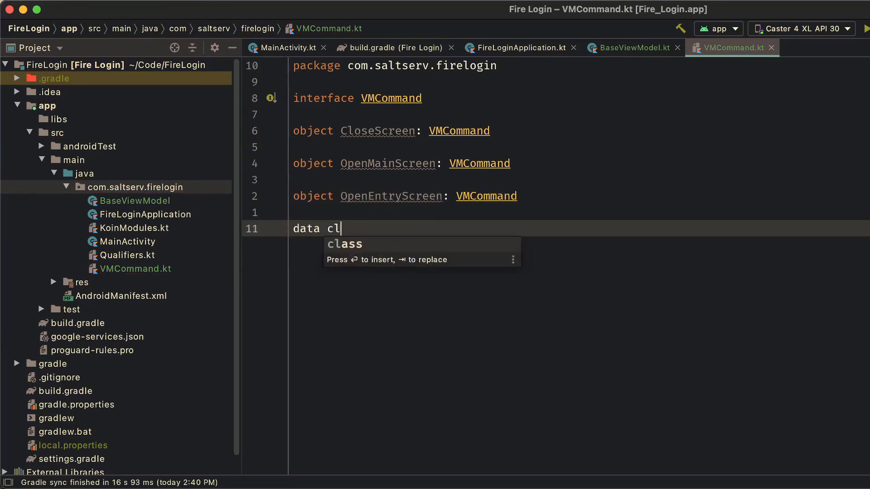
type("ass ShowToast")
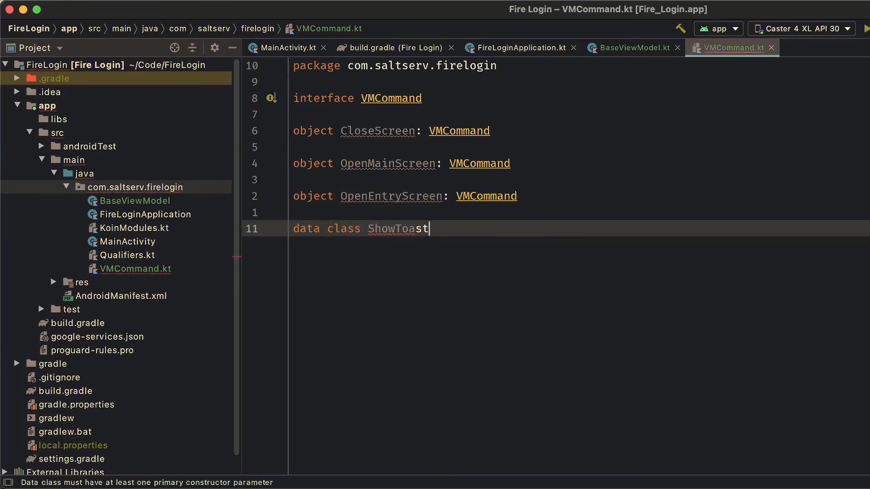
type("(val")
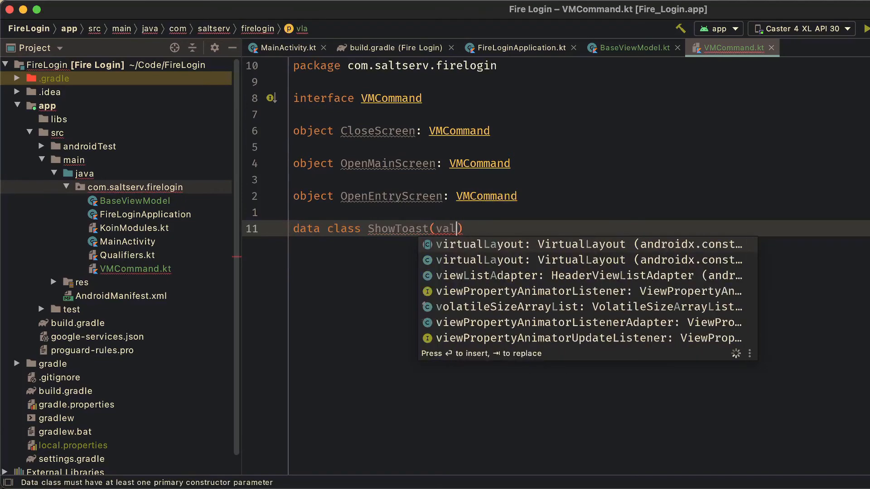
type("message:")
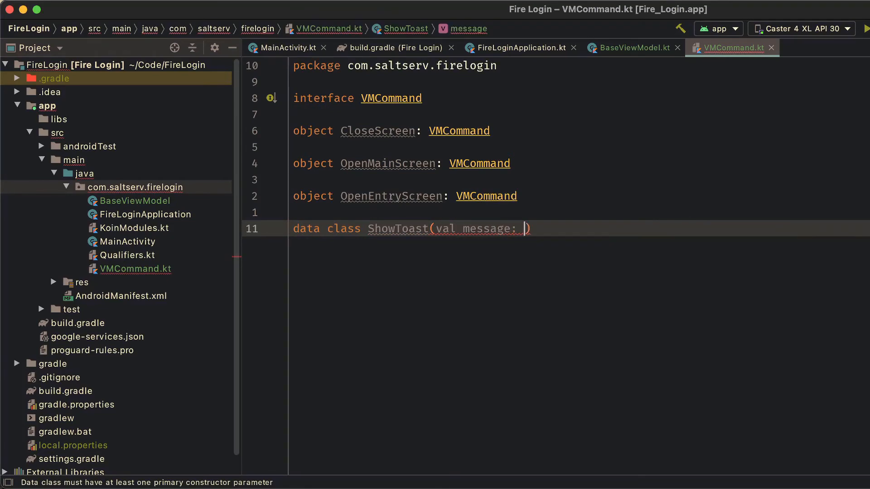
type("String): C")
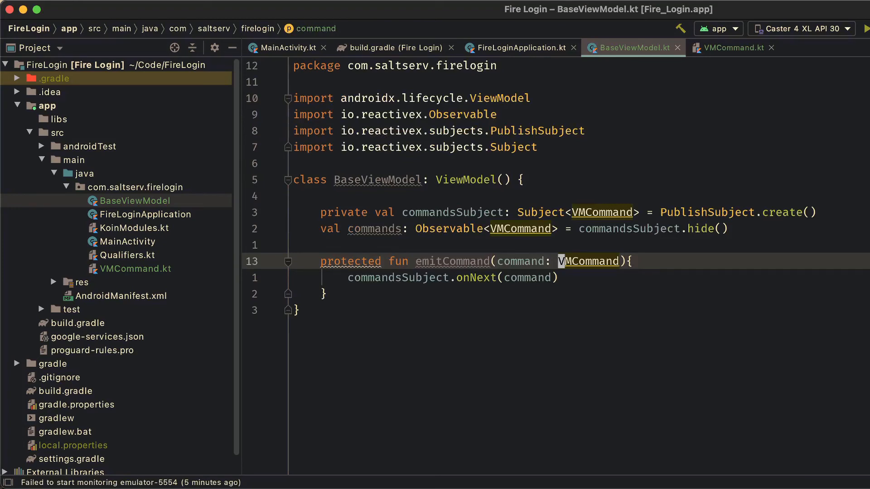
- Create a new Kotlin class named BaseActivity in the firelogin package
right_click(138, 187)
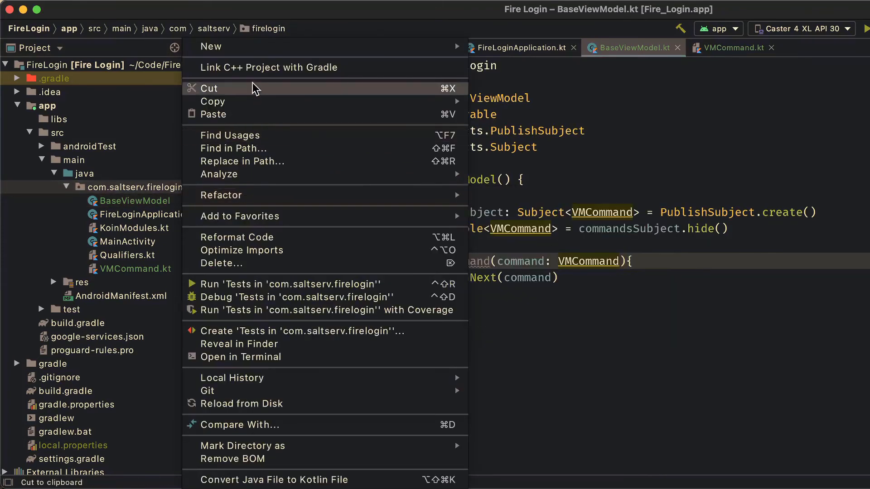
left_click(211, 46)
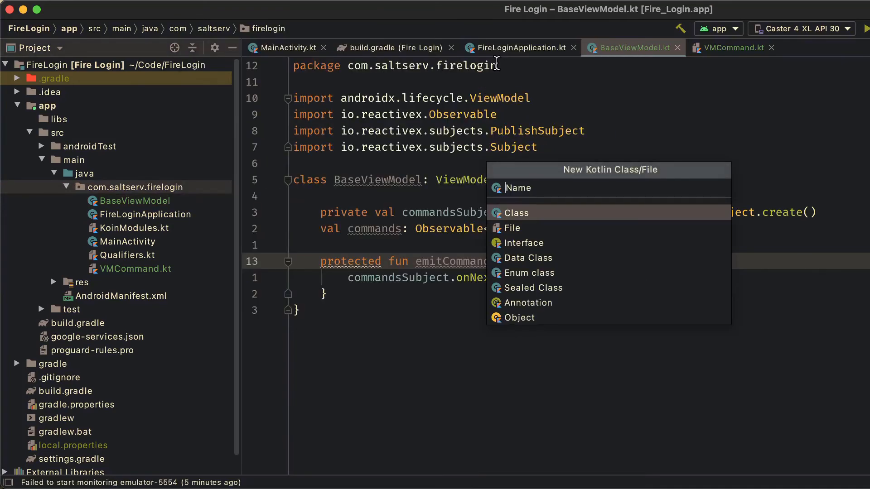
type("BaseActivity")
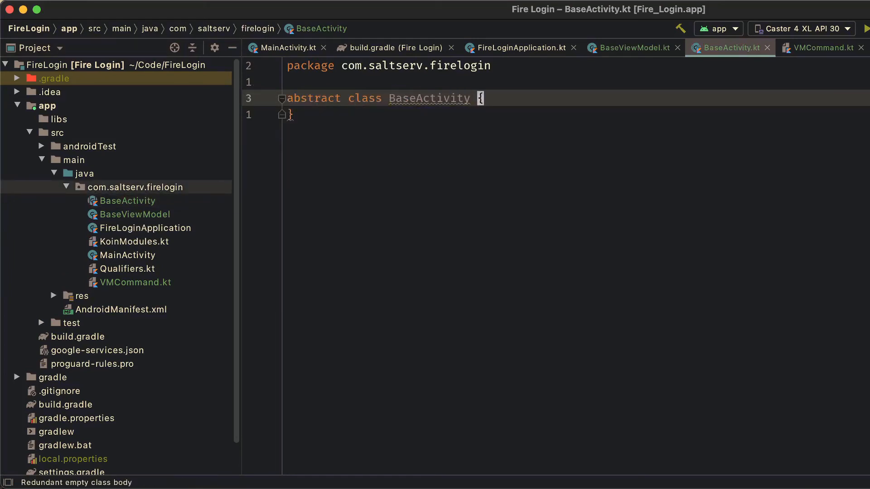
- Make BaseActivity generic over VM: BaseViewModel and extend AppCompatActivity
type("<V")
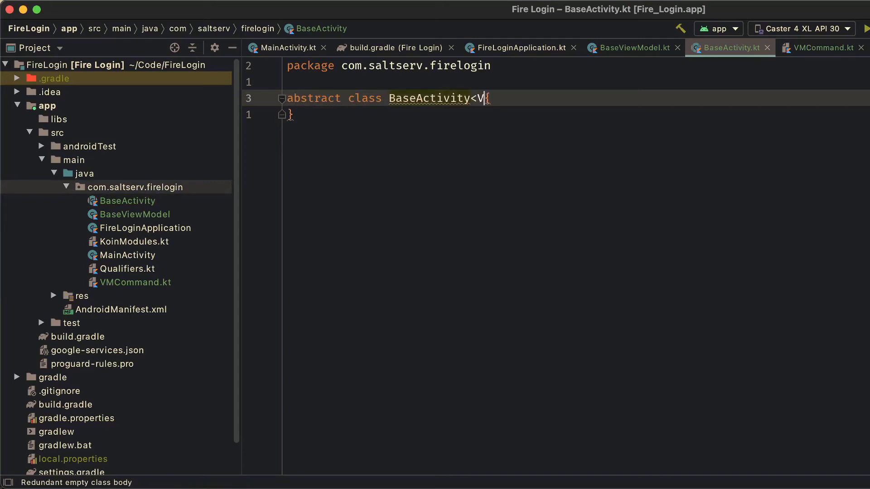
type("M: BaseViewModel>: AppC")
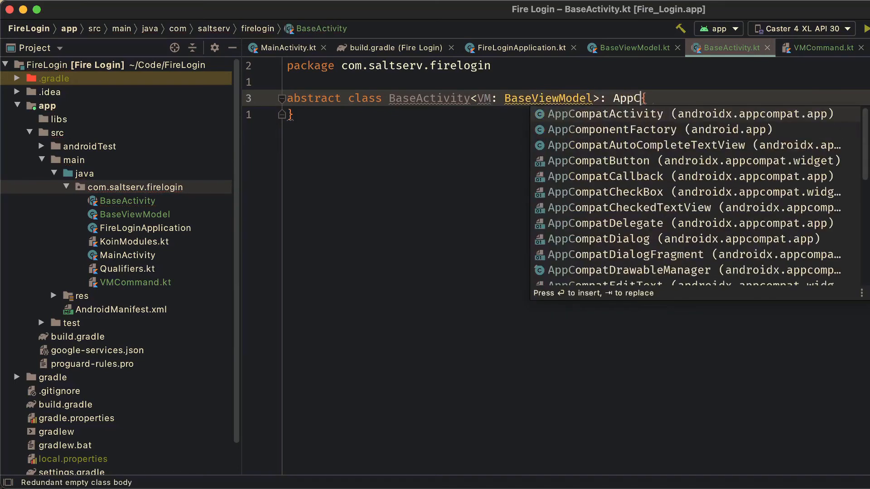
left_click(604, 114)
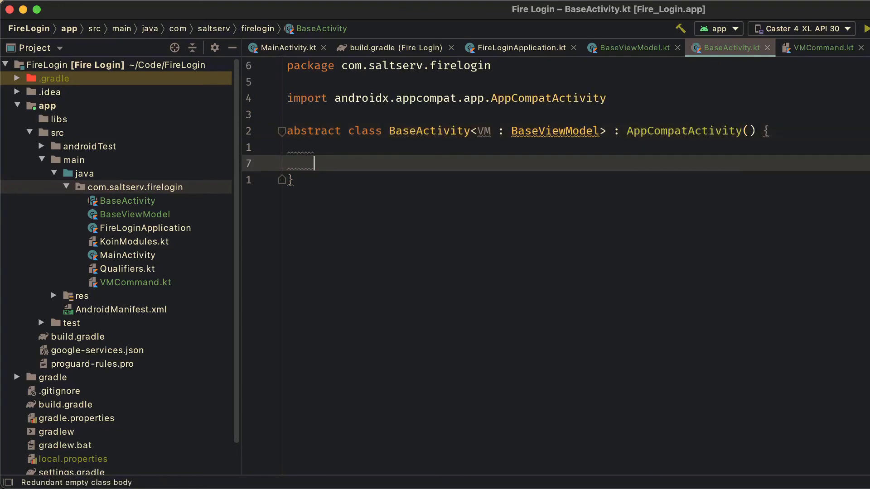
- Declare protected abstract val viewModel: VM
type("protected abstract val bi")
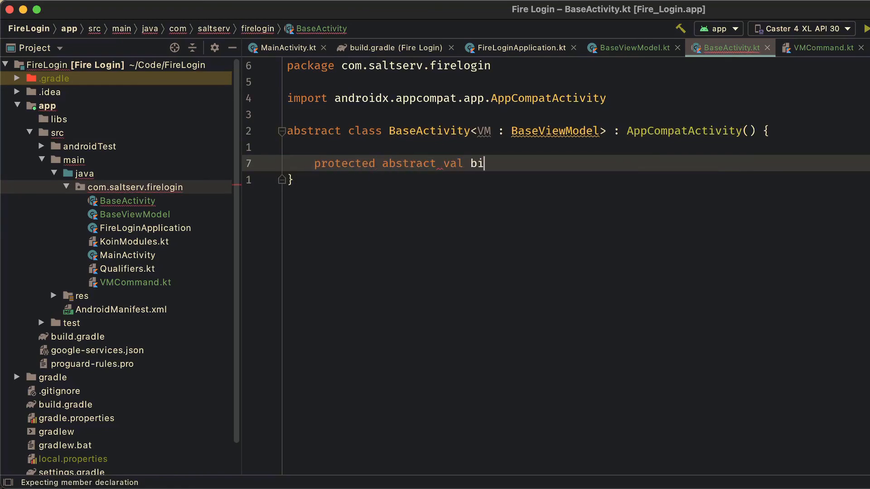
type("ewModel")
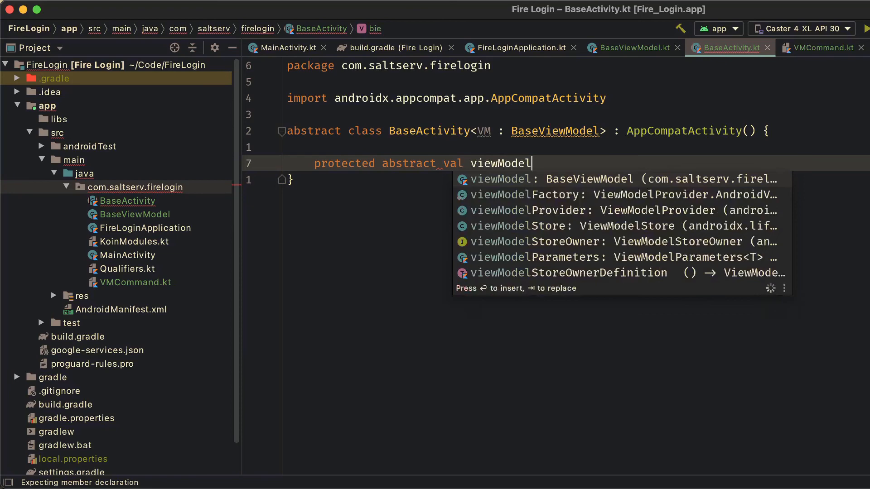
type(": VM")
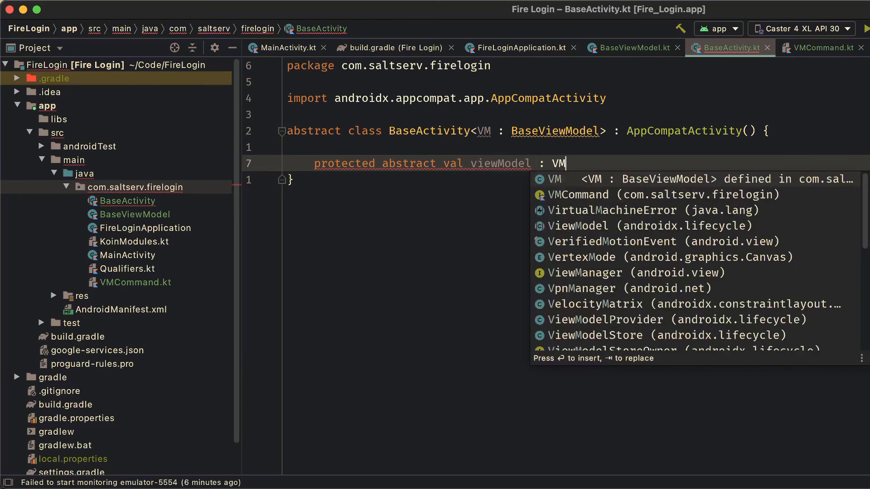
key("cmd+alt+l")
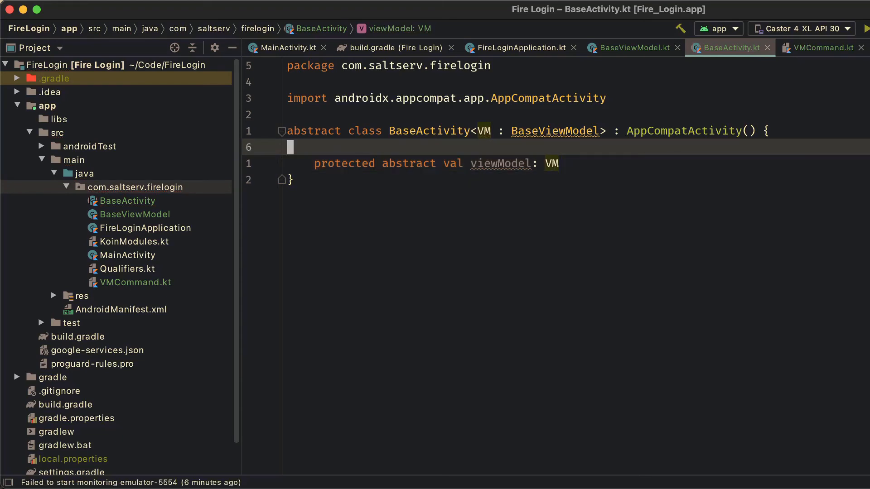
- Add private lateinit var vmCommandSubs: Disposable field
key("enter")
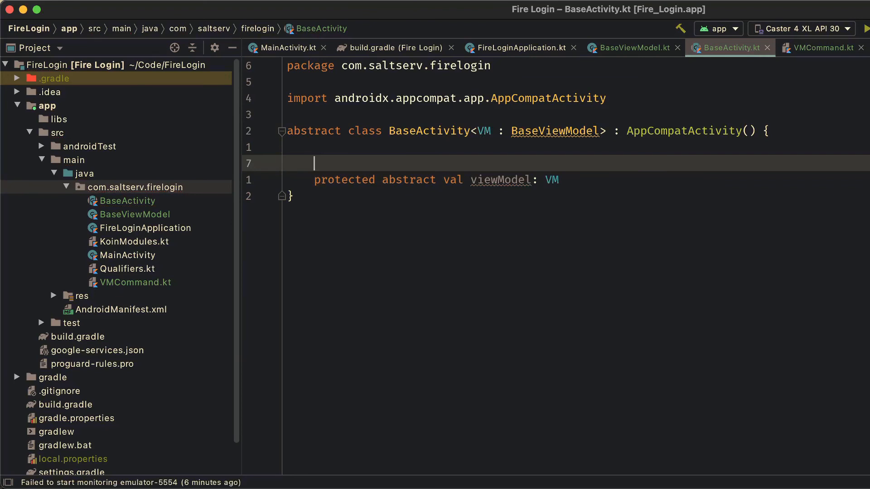
type("private late")
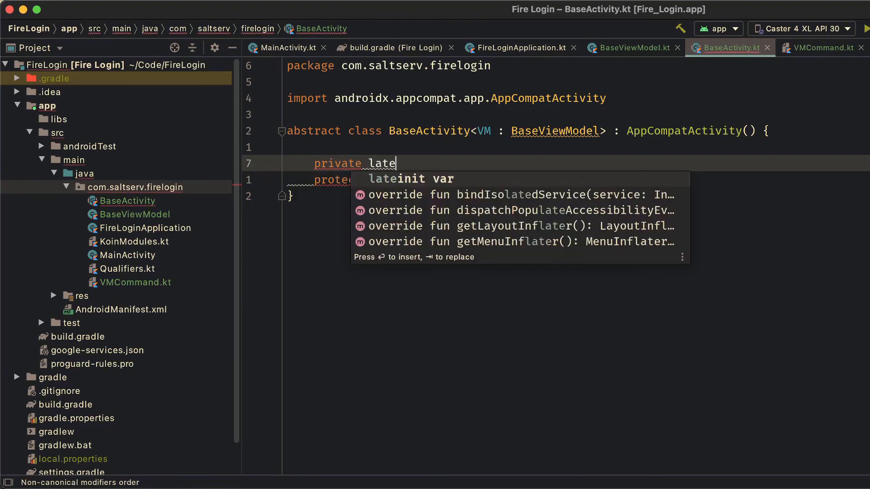
type("init var v")
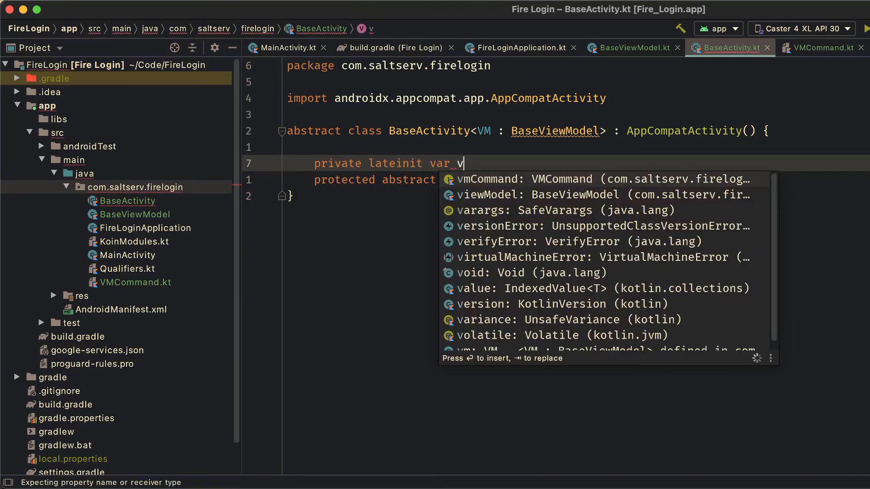
type("mCommandSubs")
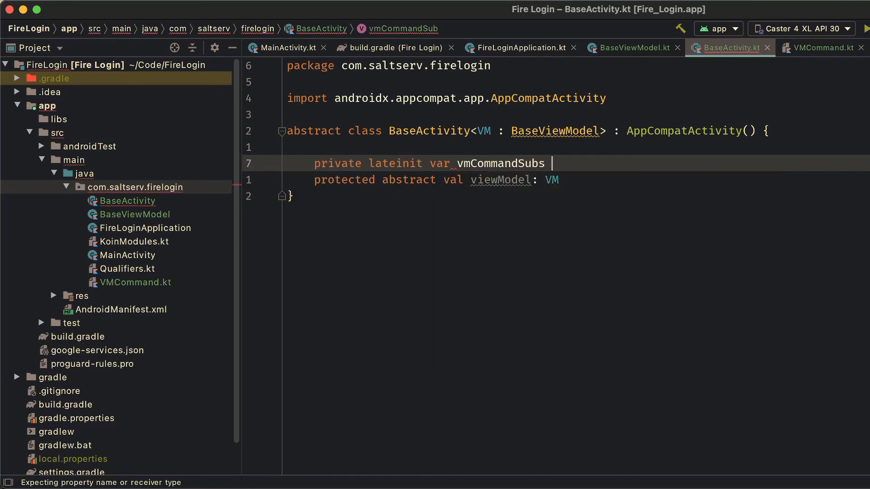
type(":")
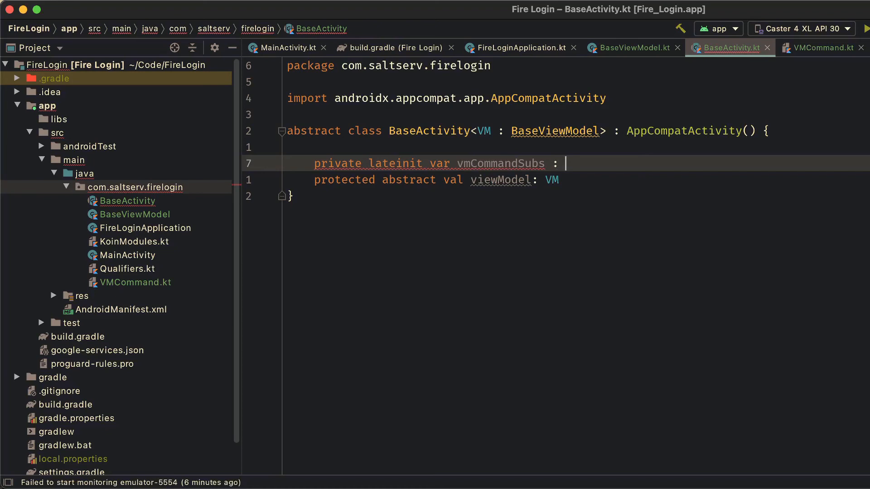
type("Disposable")
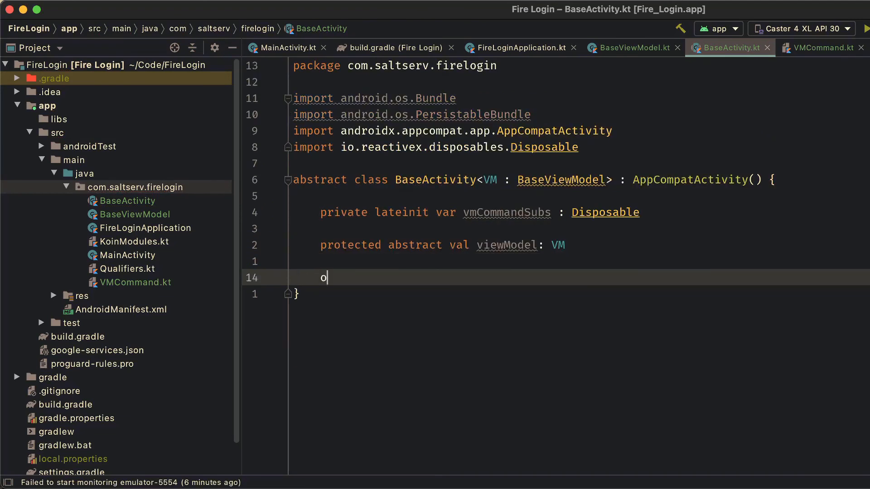
- Override onCreate assigning vmCommandSubs to viewModel.commands.observeOn(AndroidSchedulers.mainThread()).subscribe { handleVMCommand(it) }
type("nCreate(savedInstanceState: Bundle?) {")
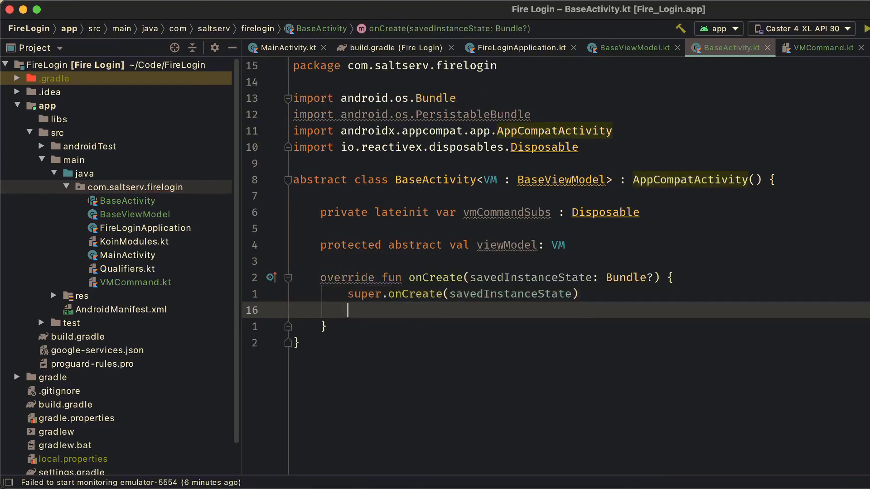
type("vmCommandSubs")
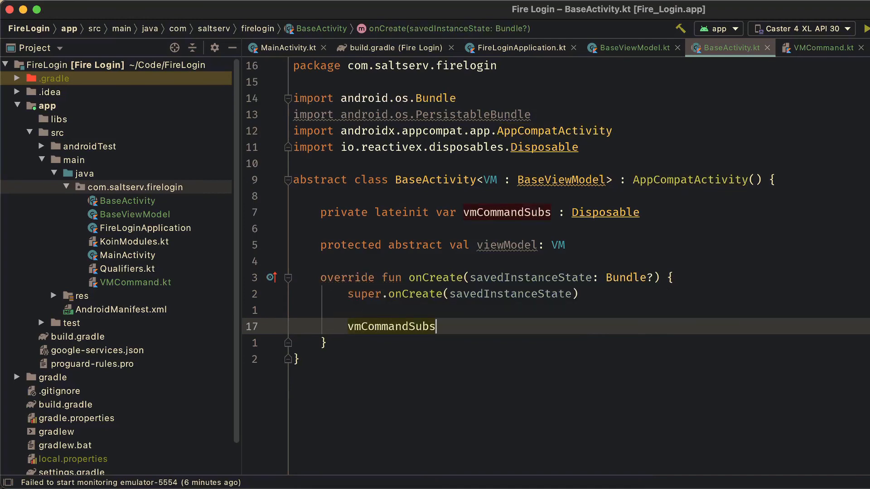
type("= viewModel")
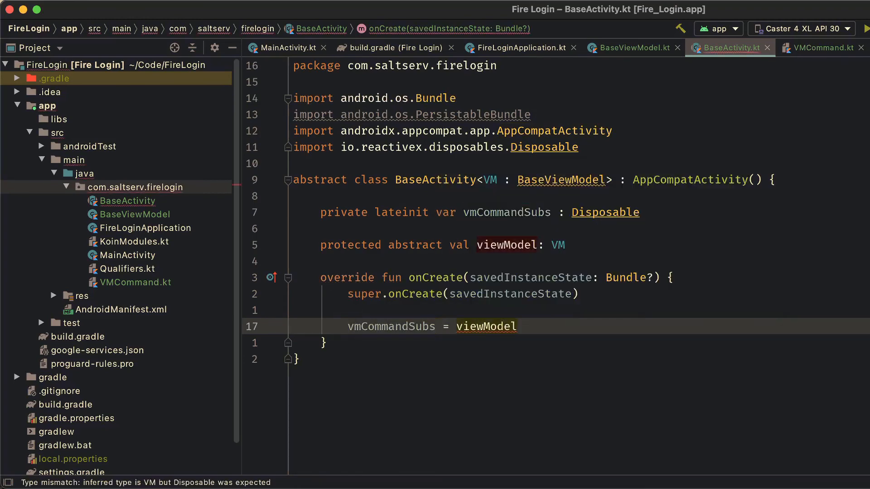
type(".commands.o")
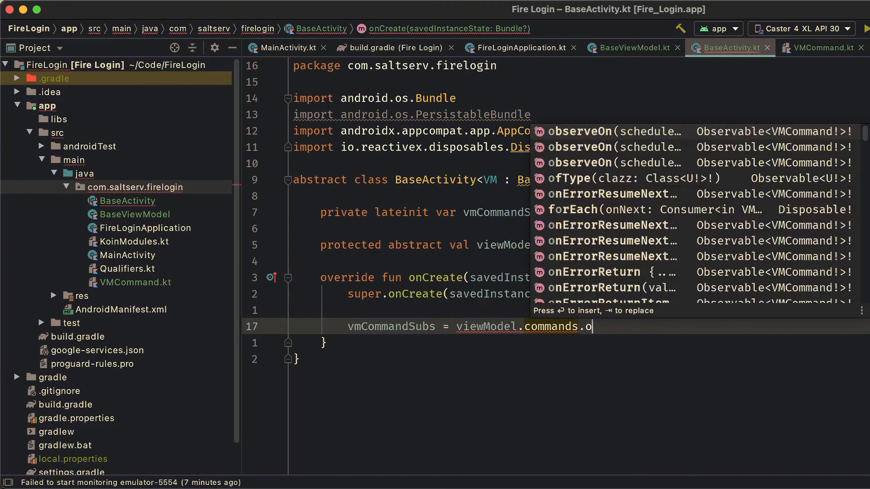
type("bserveOn(AndroidSchedulers.mainThread(")
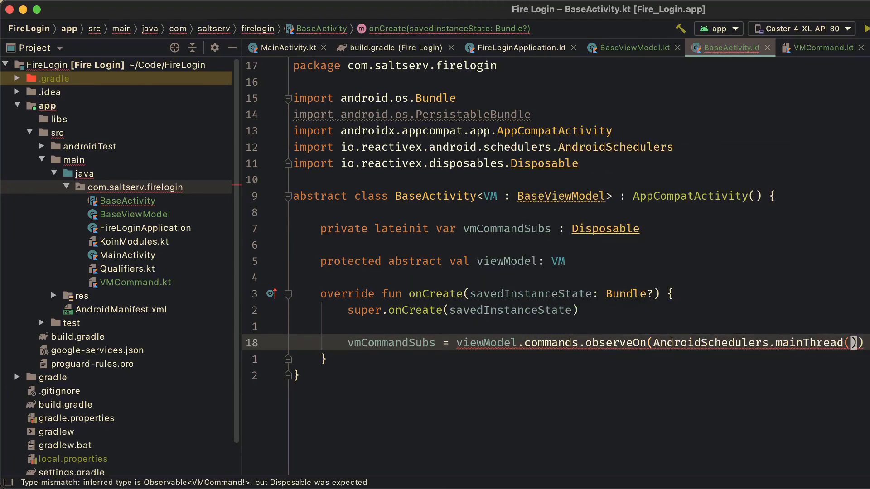
type(".subscri")
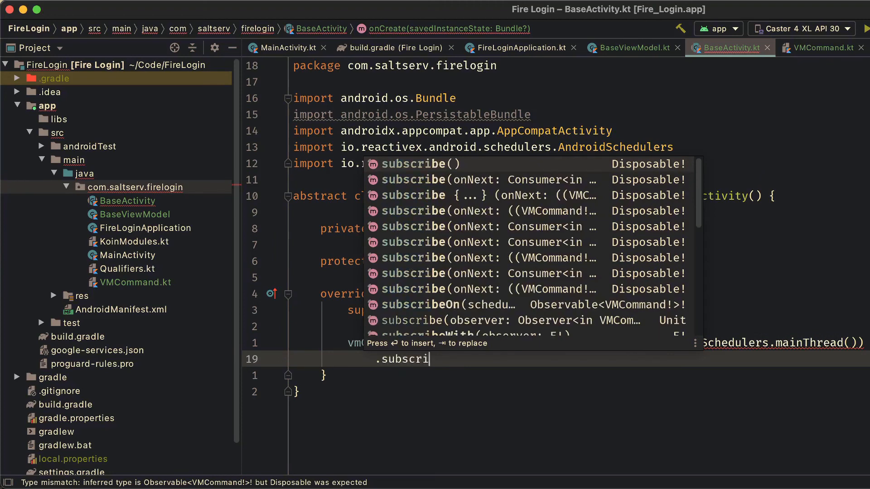
key("Enter")
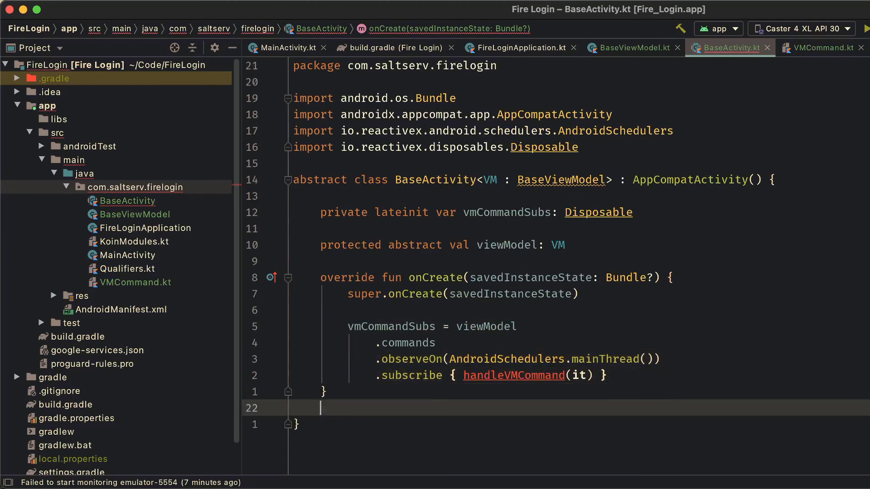
- Override onDestroy to call vmCommandSubs.dispose() after super.onDestroy()
type("onDes")
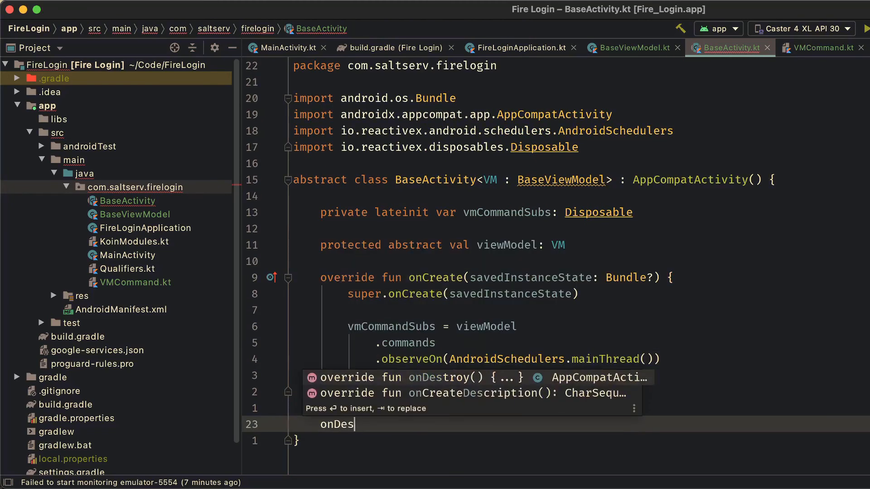
key("enter")
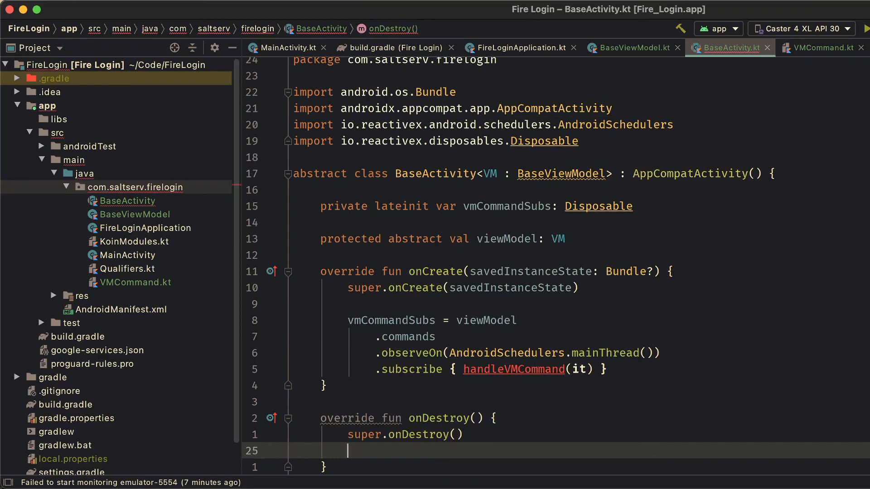
type("vmCommandSubs")
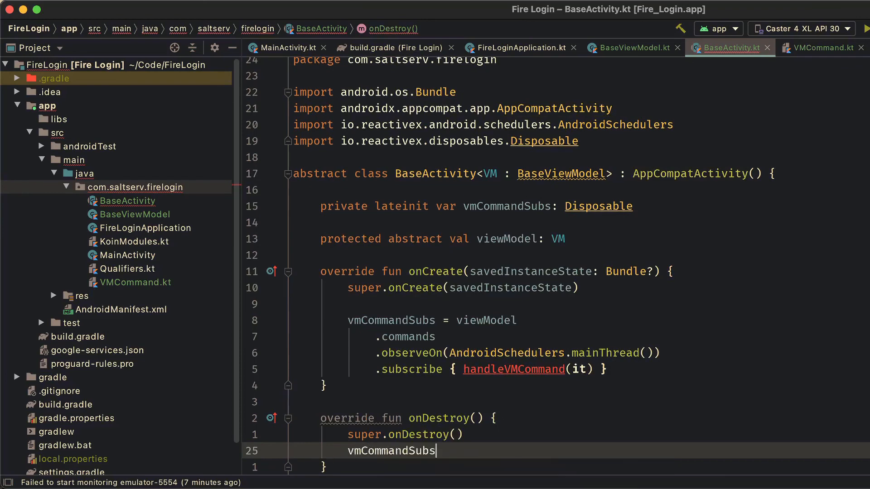
type(".dispose()")
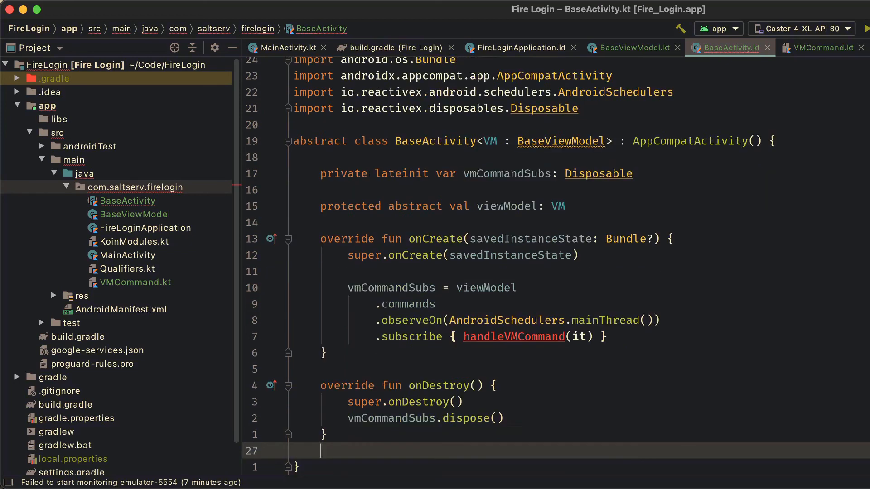
- Declare open fun handleVMCommand(command: VMCommand): Boolean with a when (command) block
type("open fun handleVMCommand")
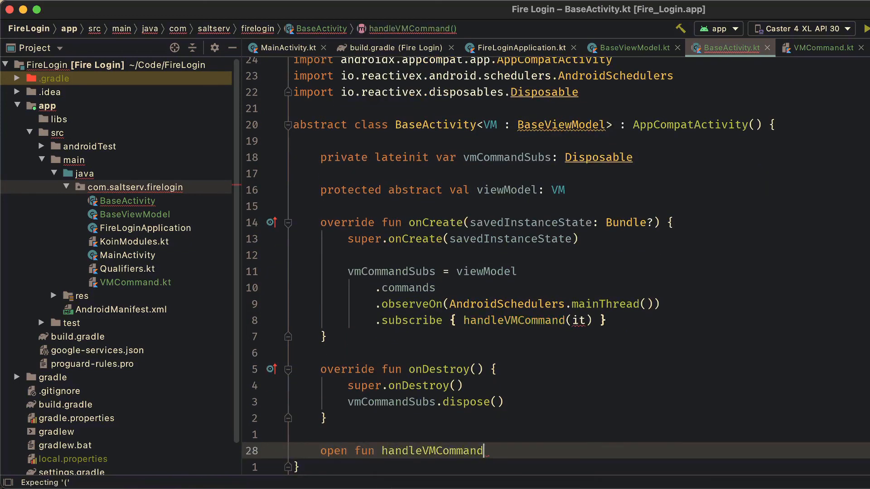
type("(command: VMCommand): Boolean{")
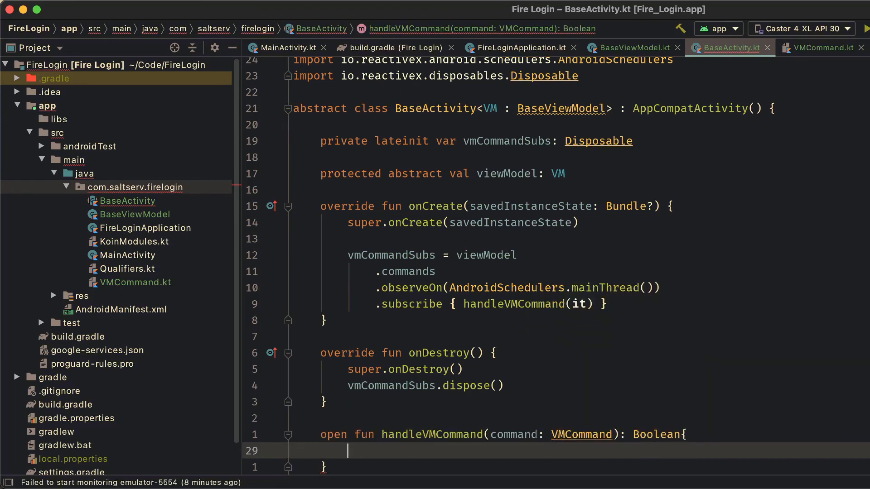
type("when (command){")
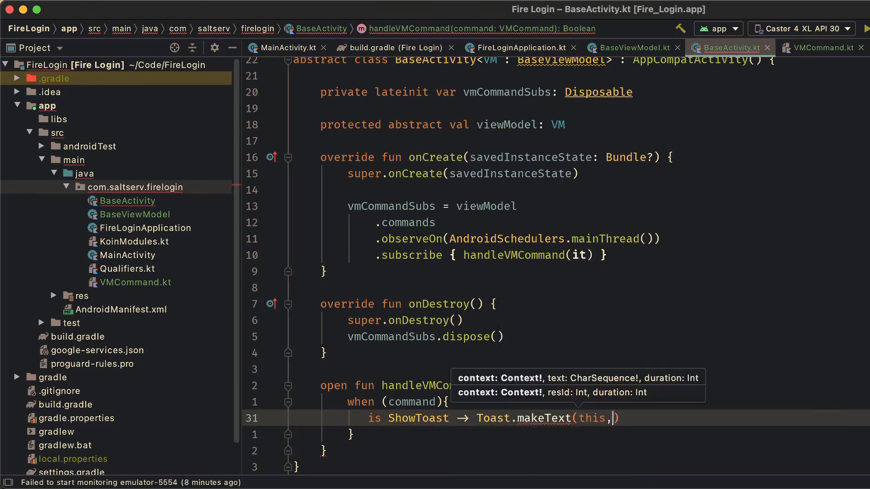
- Handle ShowToast with a long Toast of command.message, CloseScreen with finish(), and start the return
type("command.message")
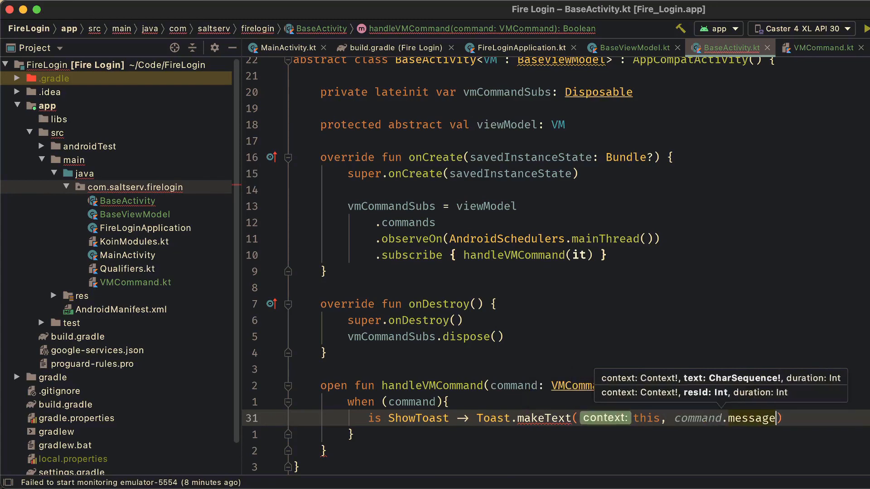
type(", Toast.LENGTH_LONG")
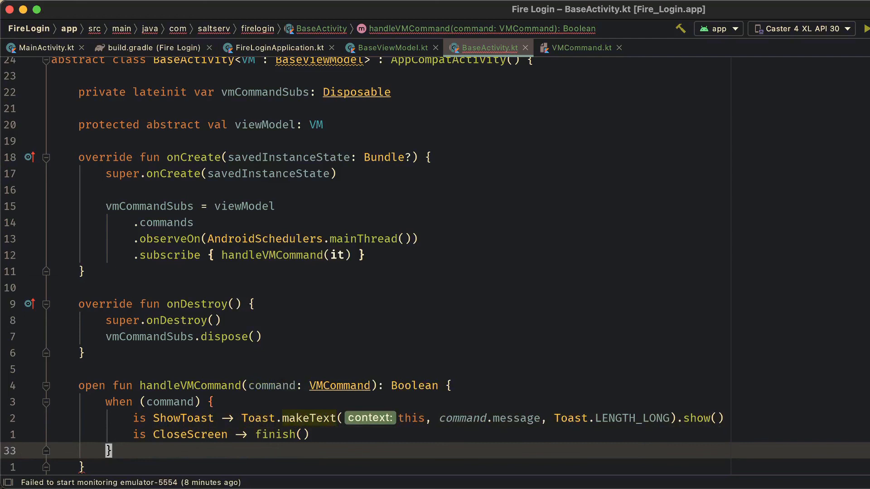
type("retur")
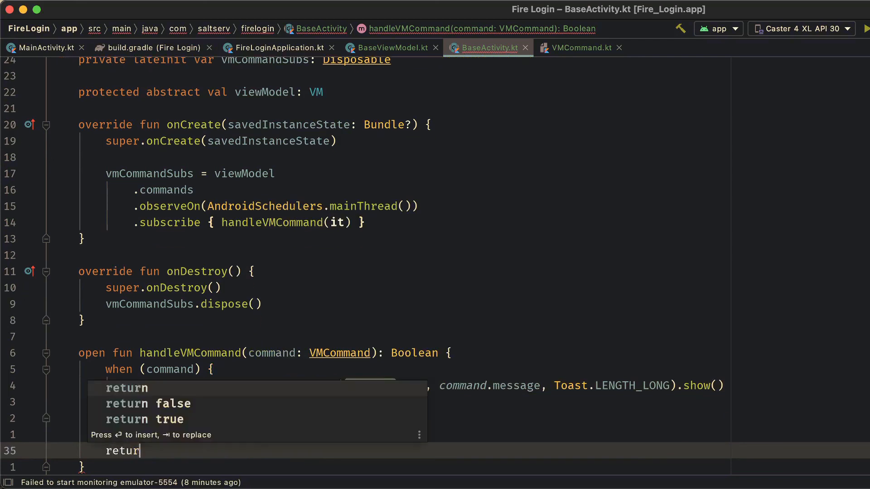